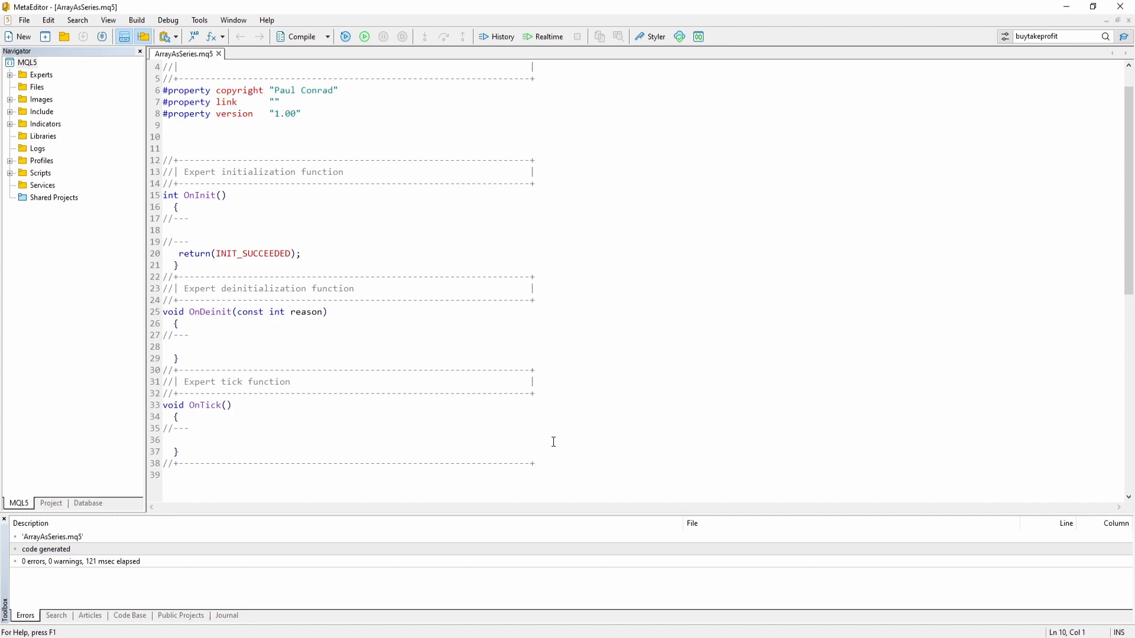
Show the NormalArray.jpg diagram with index 0 oldest and index 4 newest.
{"action": "left_click", "coordinate": [164, 136]}
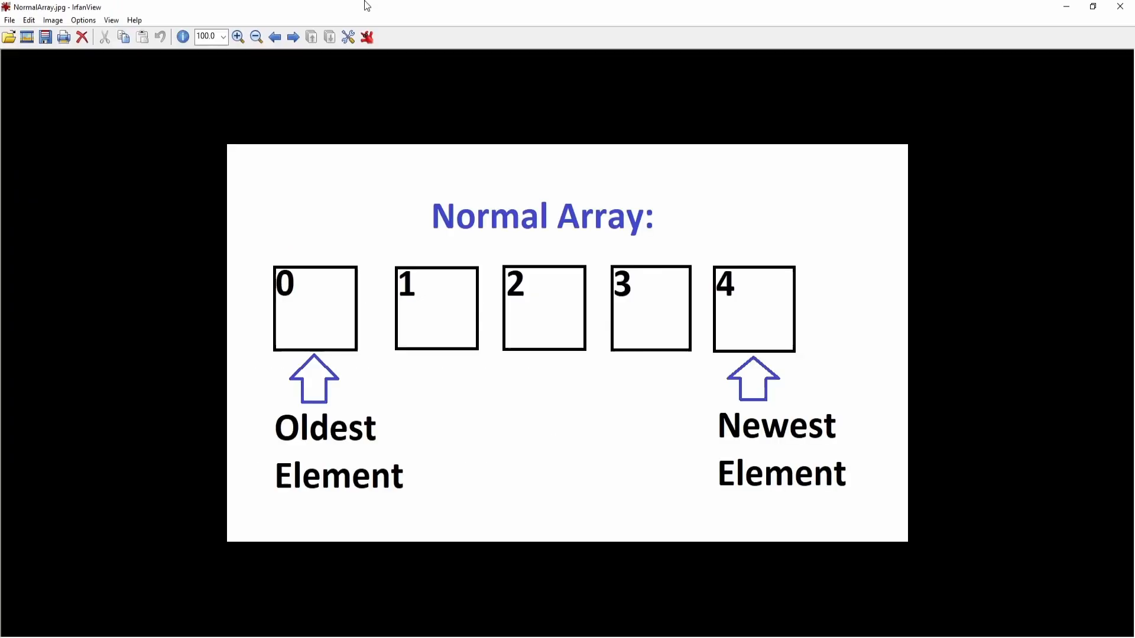
{"action": "mouse_move", "coordinate": [298, 237]}
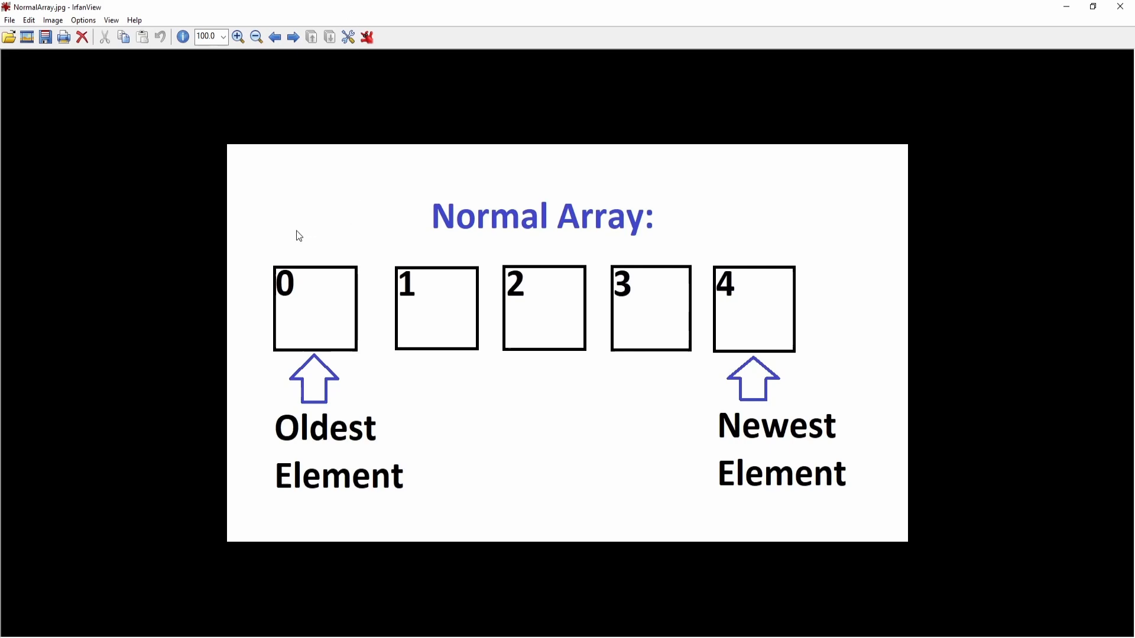
{"action": "mouse_move", "coordinate": [290, 252]}
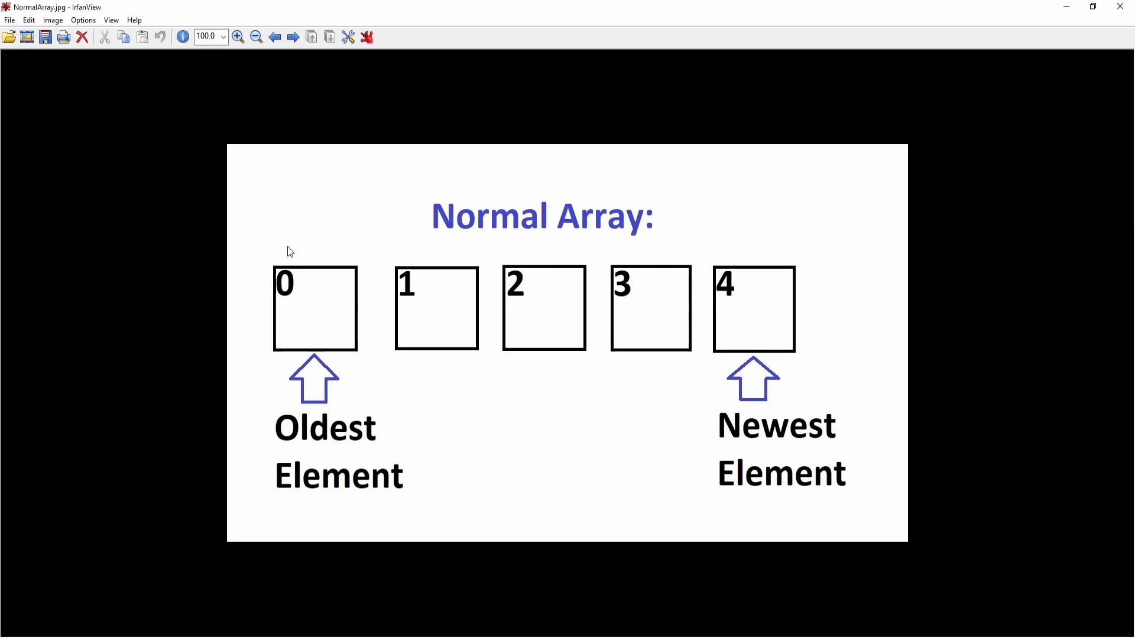
{"action": "mouse_move", "coordinate": [301, 294]}
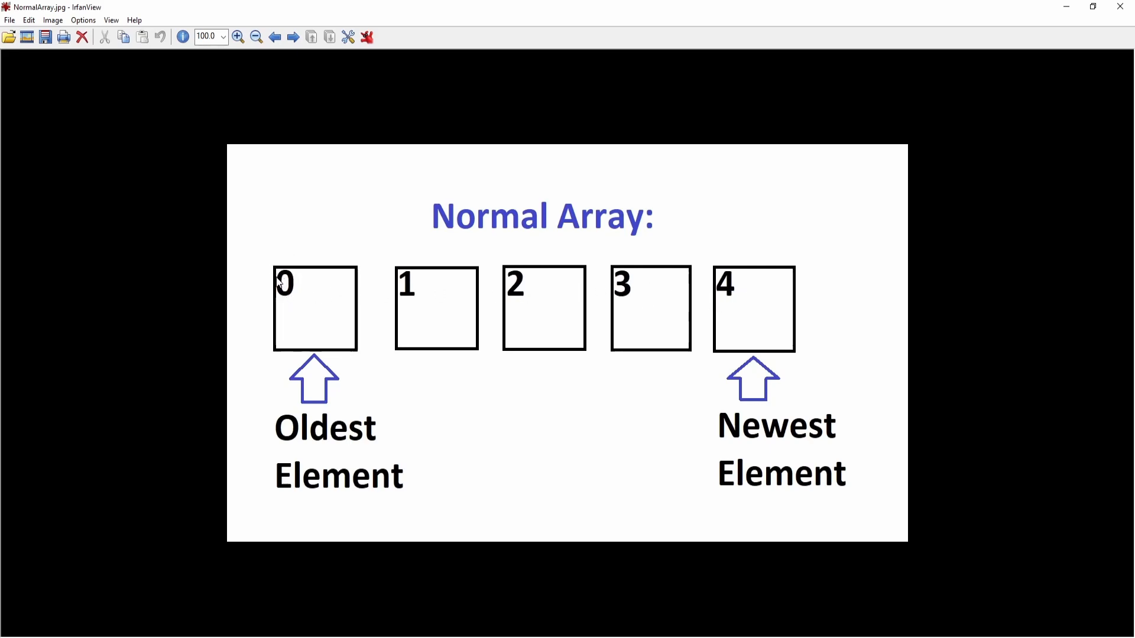
{"action": "mouse_move", "coordinate": [414, 285]}
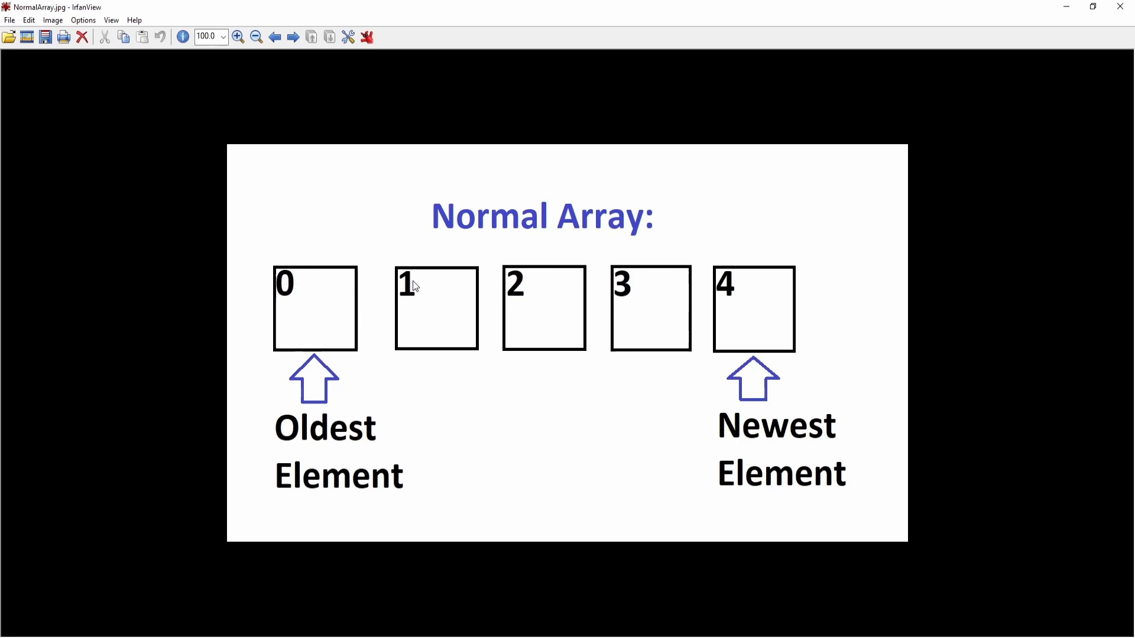
{"action": "mouse_move", "coordinate": [327, 297]}
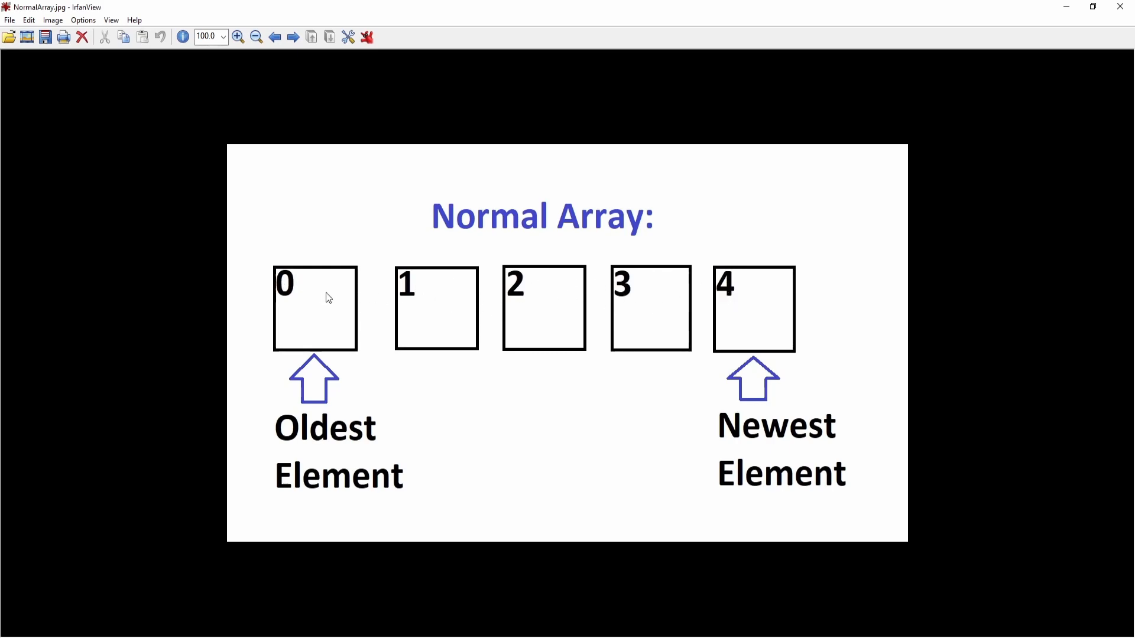
{"action": "mouse_move", "coordinate": [689, 292]}
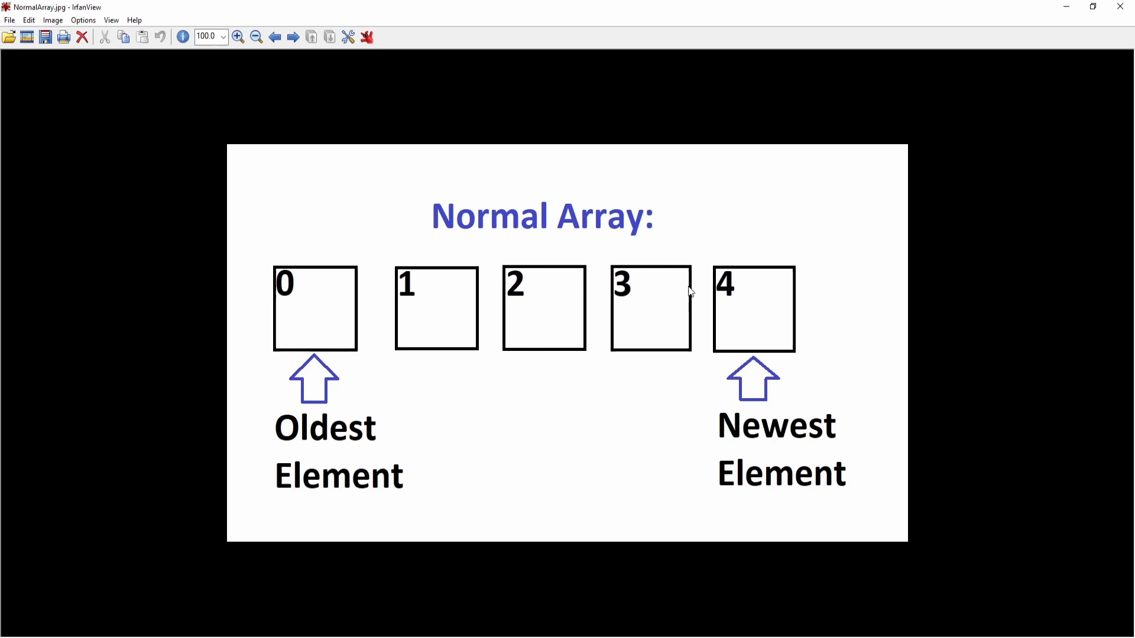
{"action": "mouse_move", "coordinate": [264, 272]}
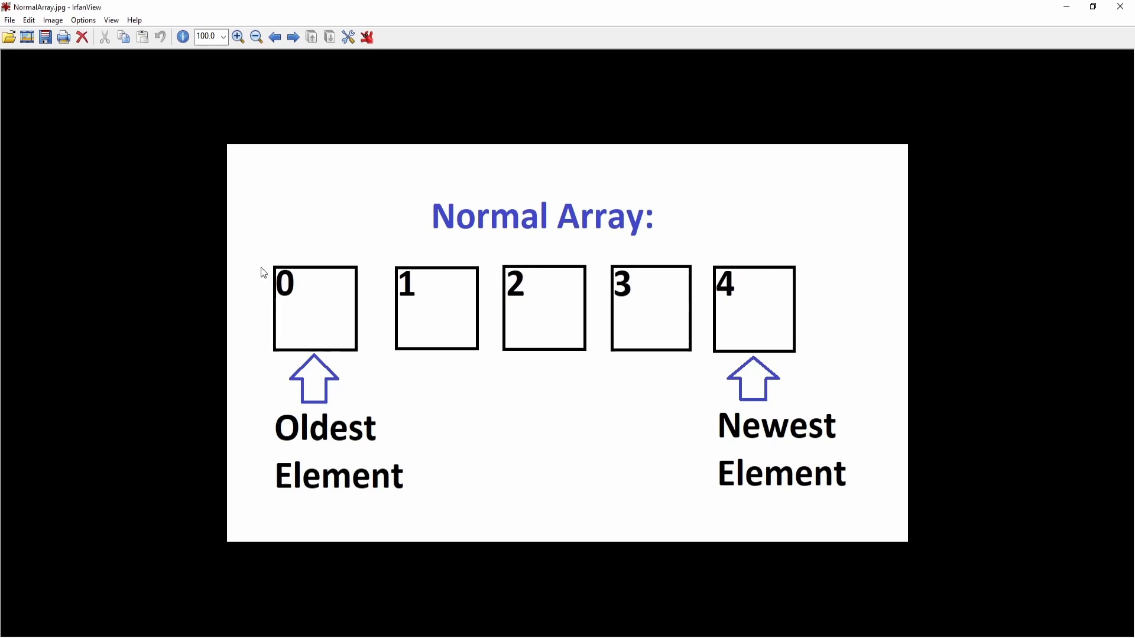
{"action": "left_click", "coordinate": [294, 36]}
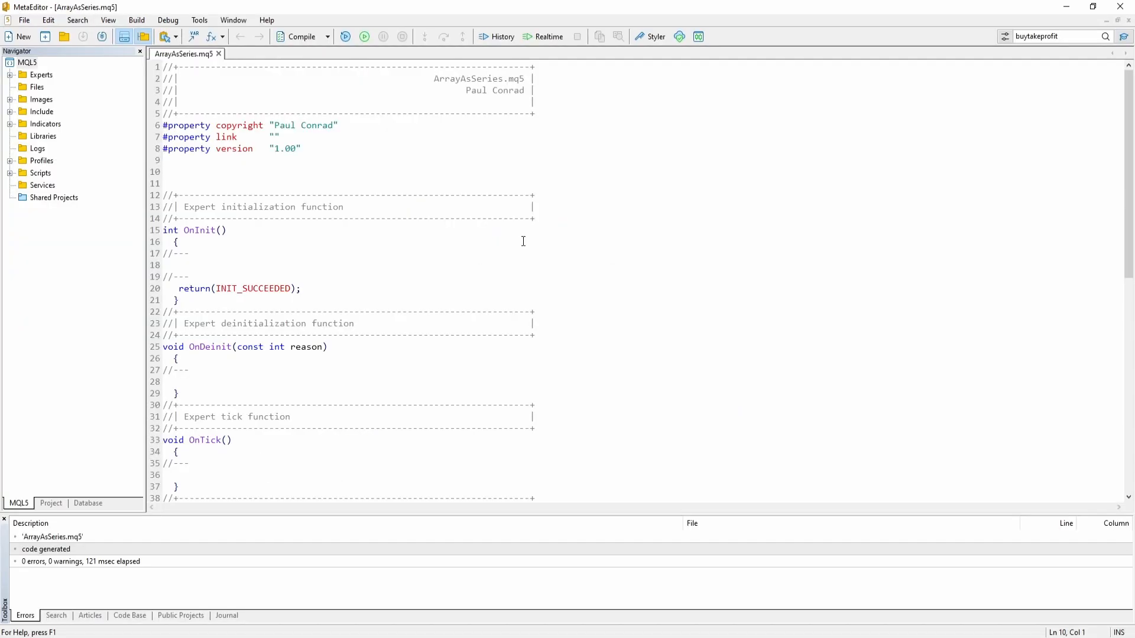
Declare the global array MqlRates bar[]; on line 10 above OnInit.
{"action": "scroll", "scroll_direction": "down", "scroll_amount": 3}
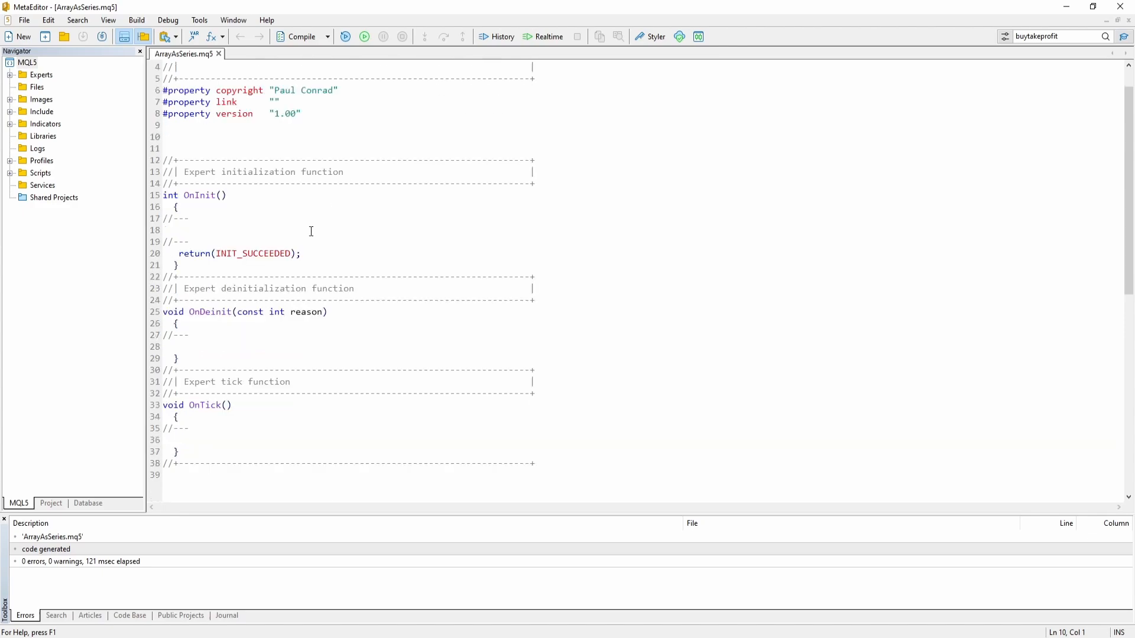
{"action": "left_click", "coordinate": [168, 230]}
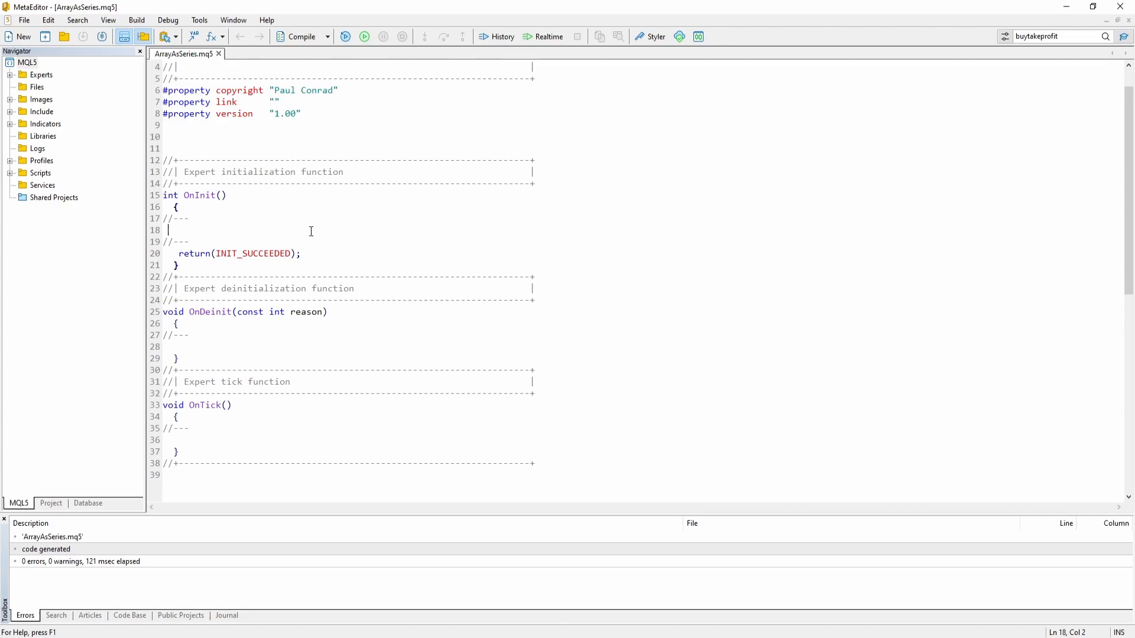
{"action": "mouse_move", "coordinate": [252, 160]}
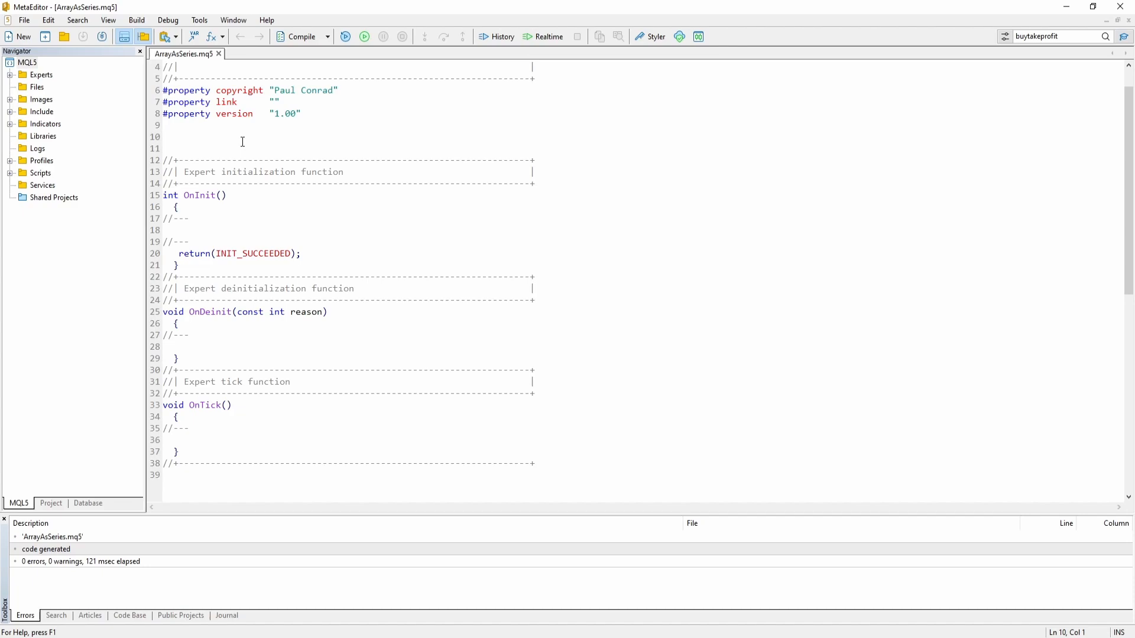
{"action": "type", "text": "MqlRates bar"}
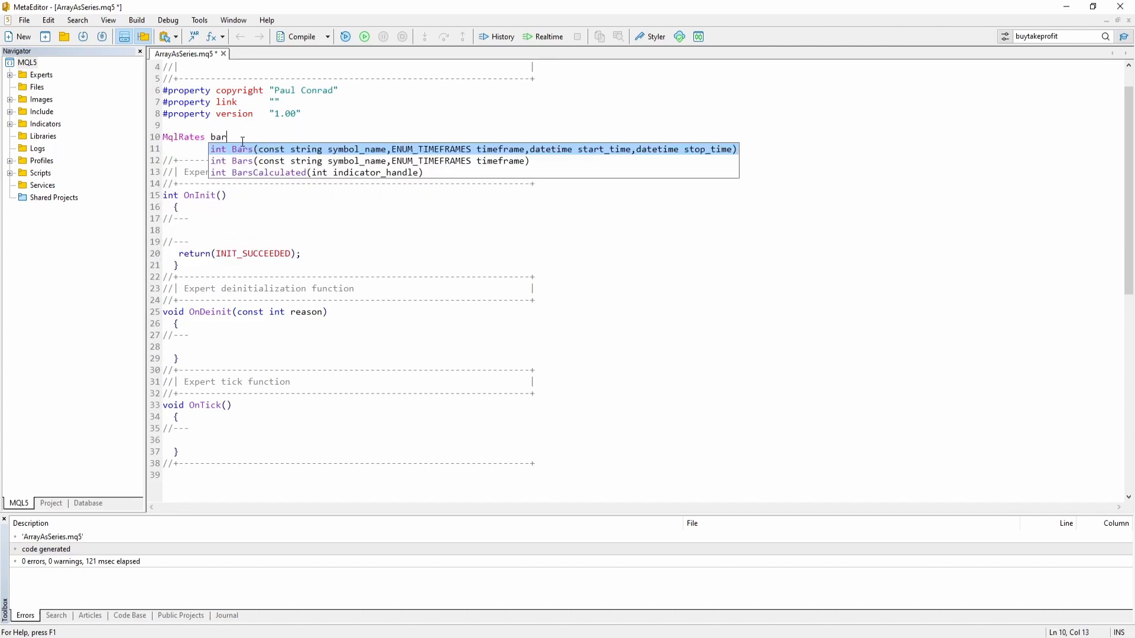
{"action": "type", "text": "[]"}
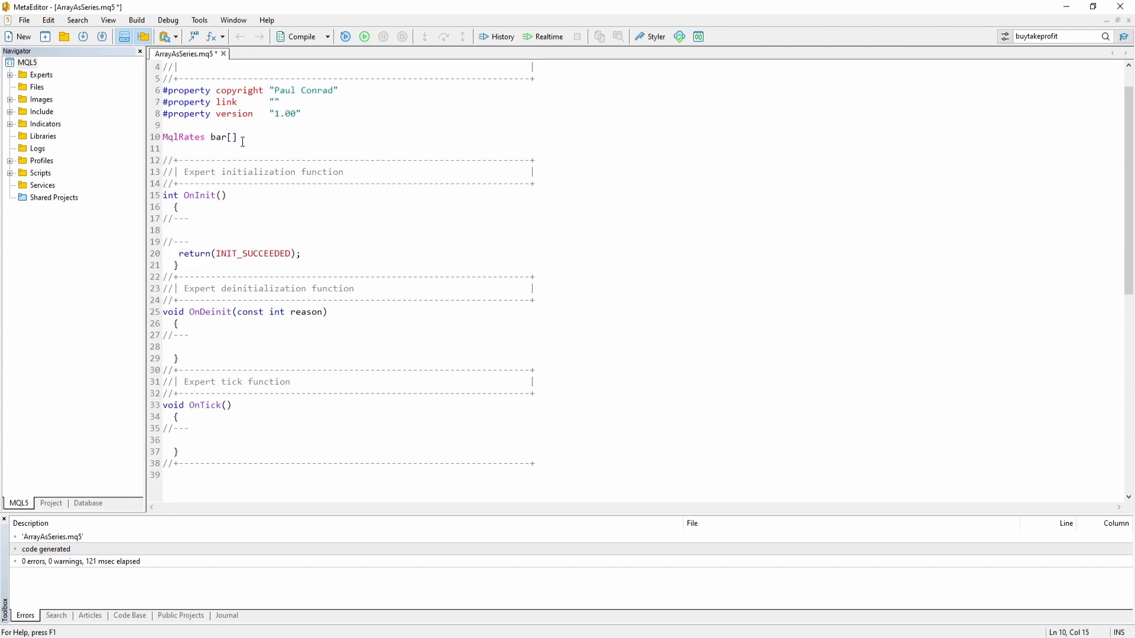
{"action": "type", "text": ";"}
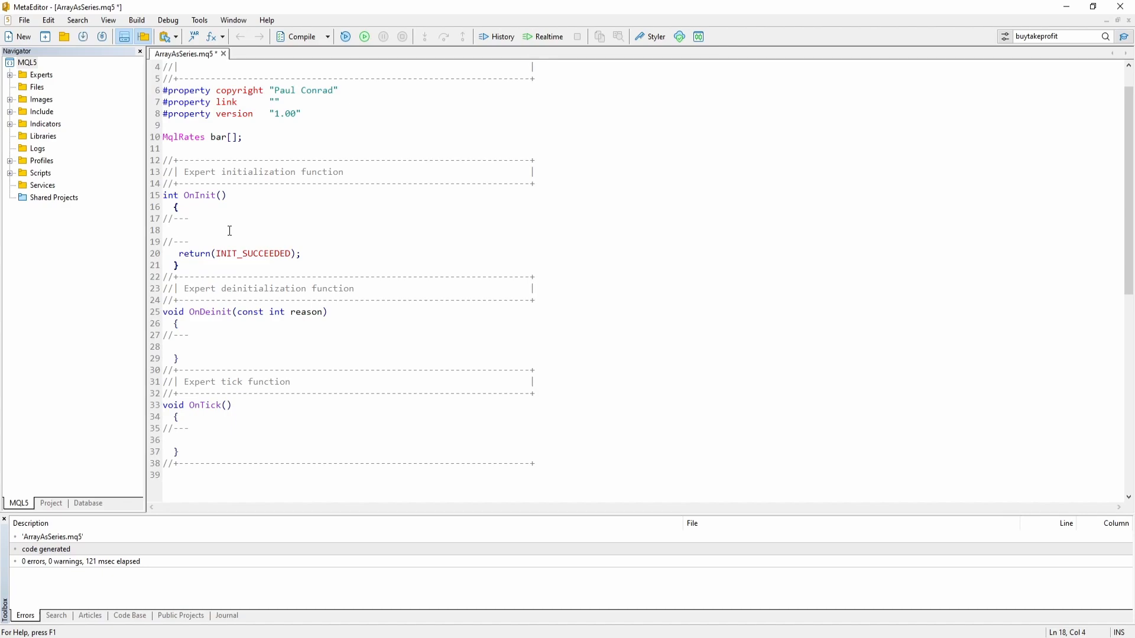
Add CopyRates(_Symbol,PERIOD_CURRENT,0,5,bar); in OnInit using autocomplete.
{"action": "type", "text": "CopyRates("}
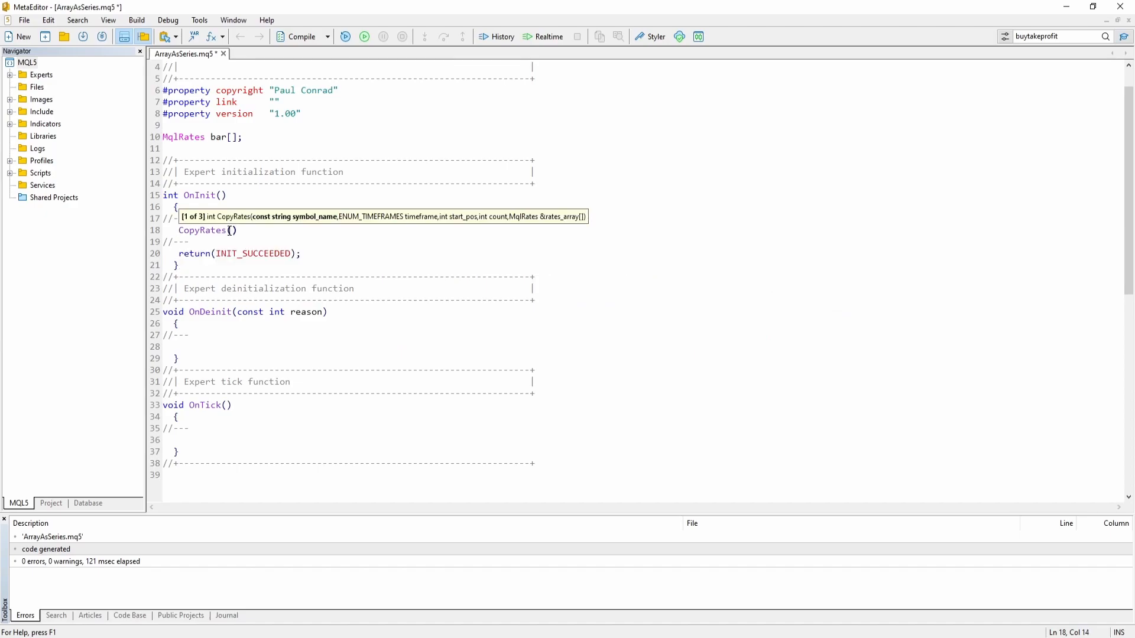
{"action": "type", "text": "_StopFla"}
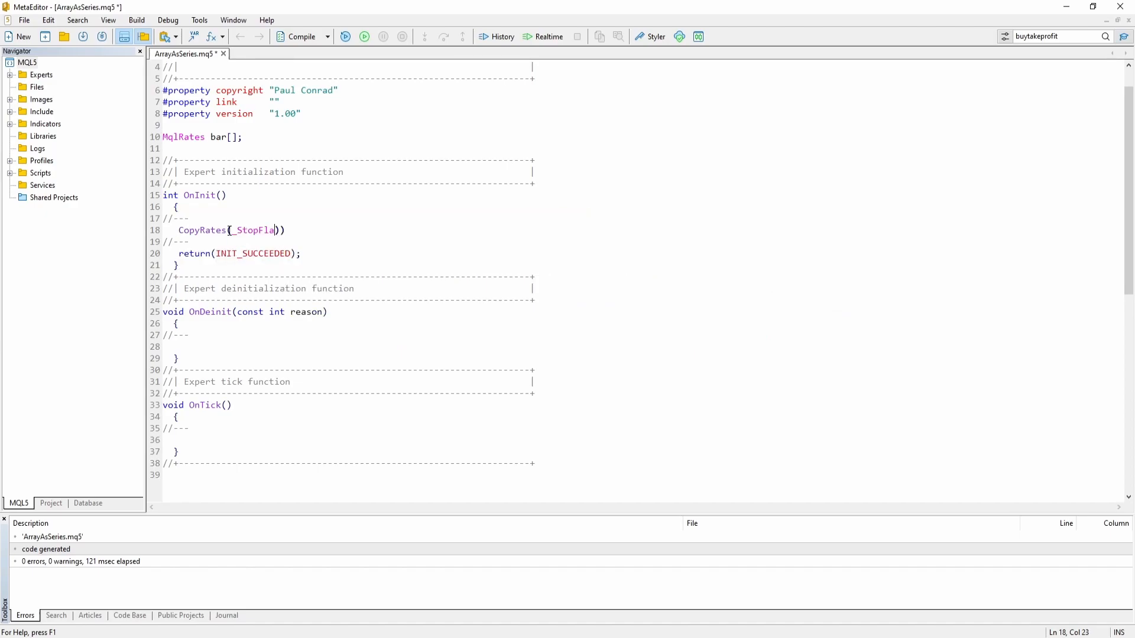
{"action": "type", "text": "_Symbol,PERIOD_CURRENT,"}
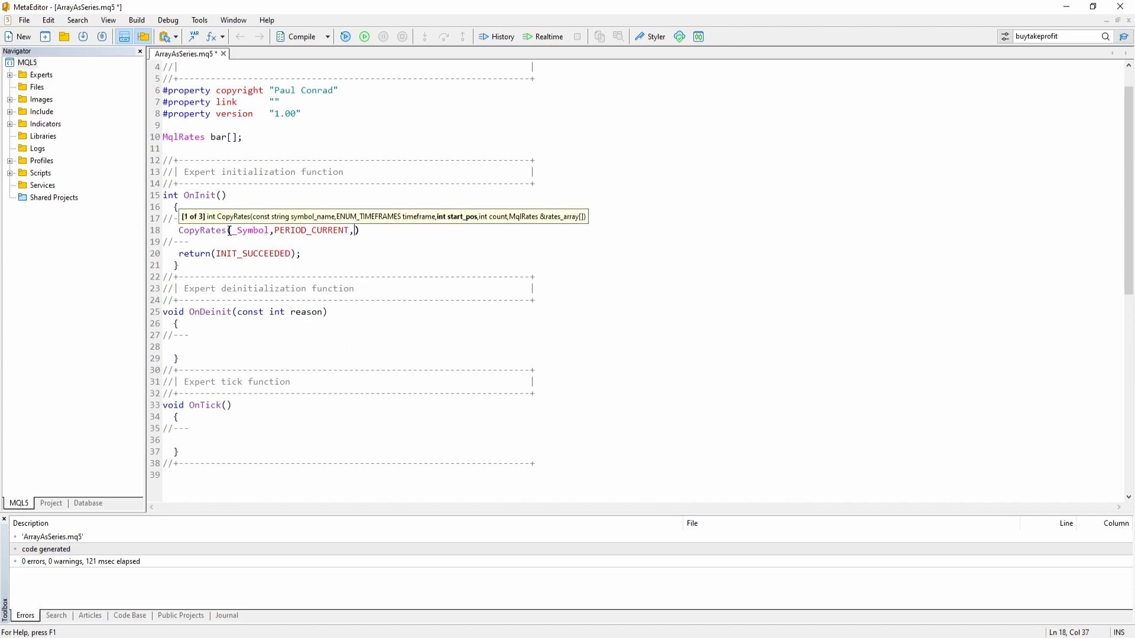
{"action": "type", "text": "0"}
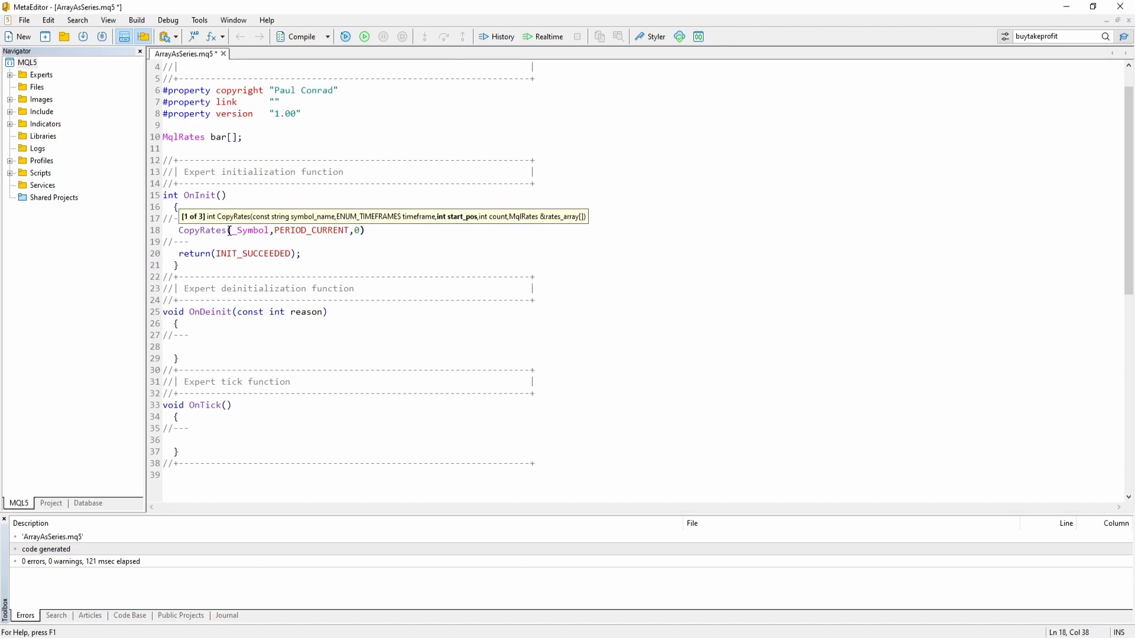
{"action": "type", "text": "5"}
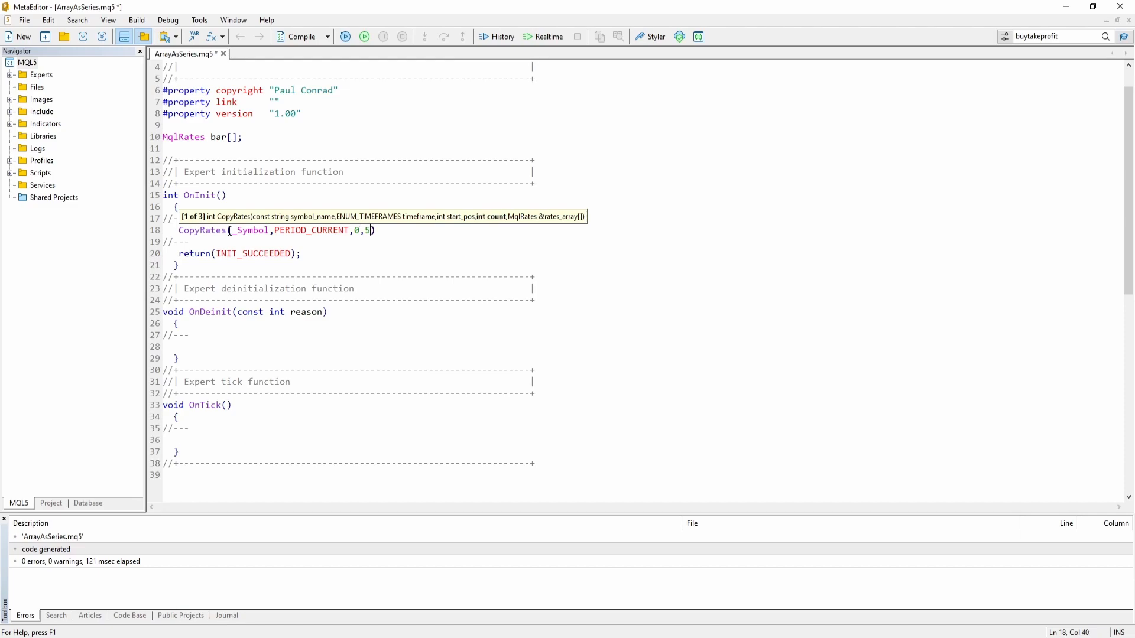
{"action": "type", "text": ","}
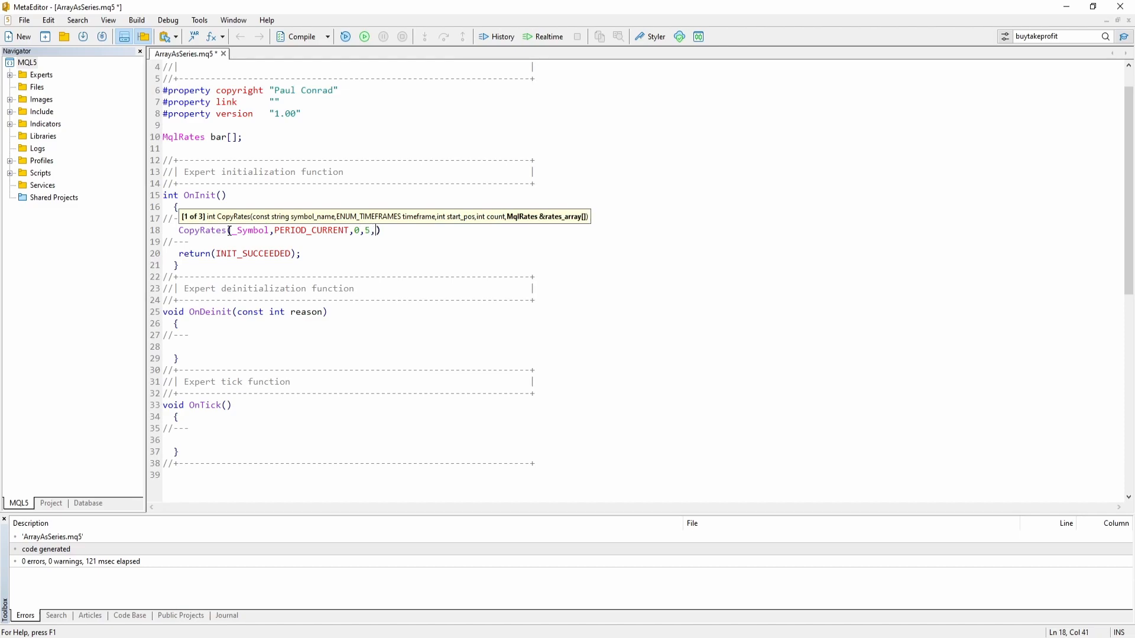
{"action": "type", "text": "bar"}
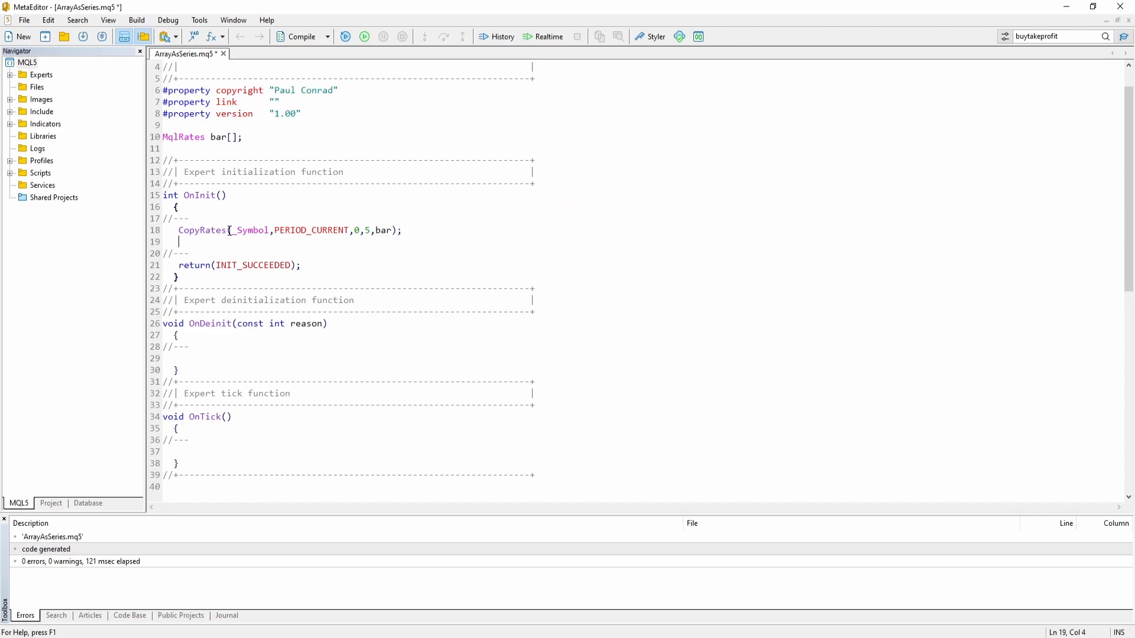
Write the for loop header from int i = 0 to ArrayResize(bar) with i++.
{"action": "type", "text": "for"}
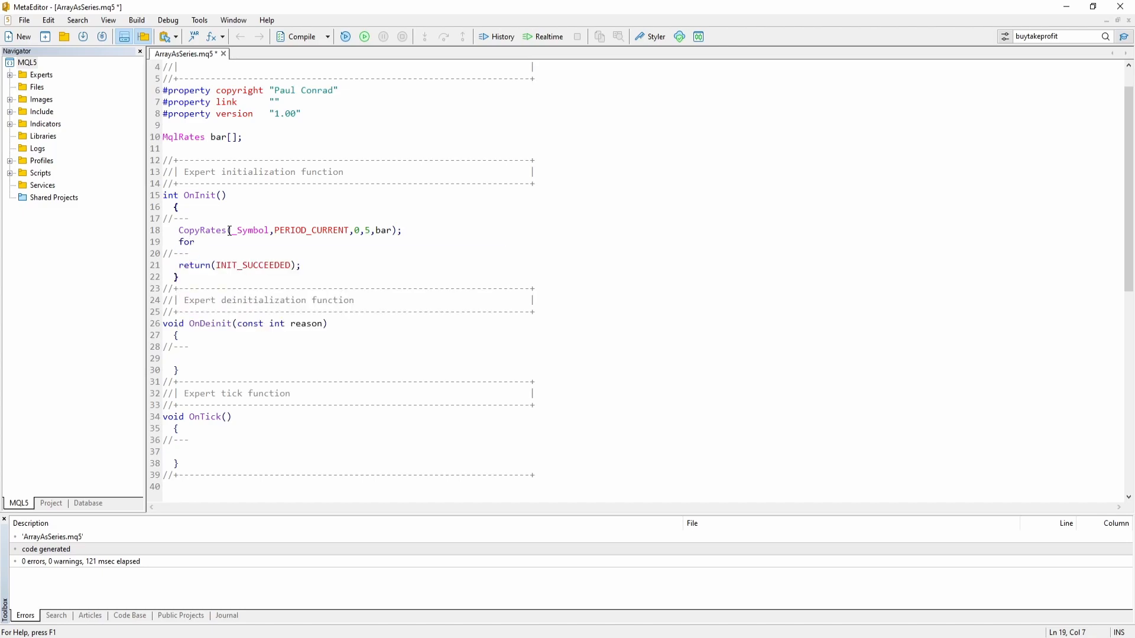
{"action": "type", "text": "()"}
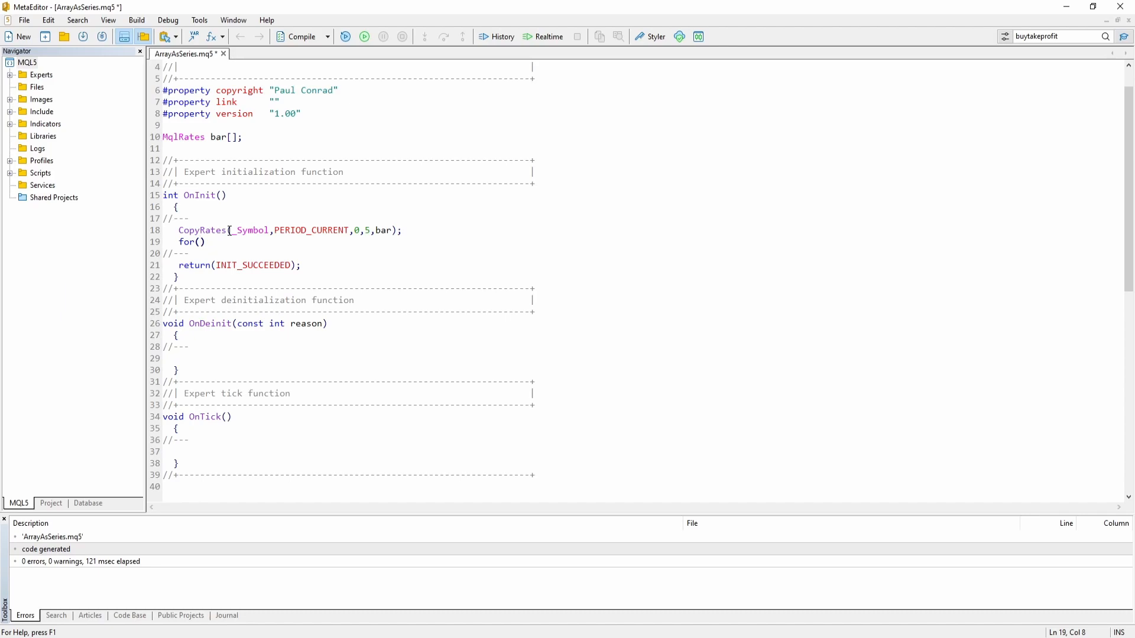
{"action": "type", "text": "in"}
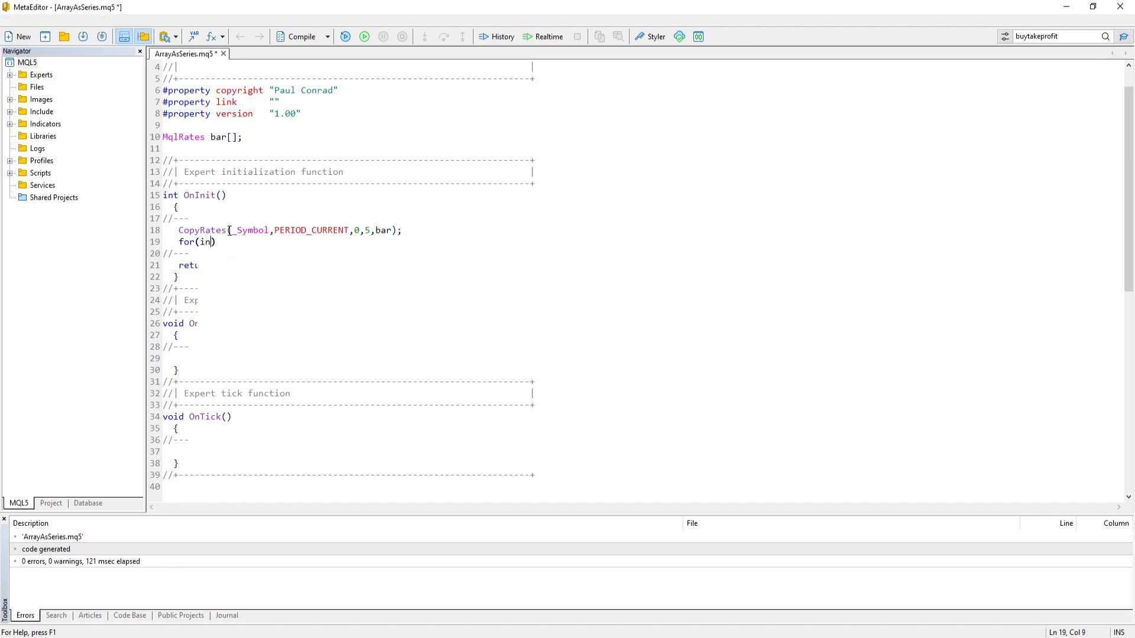
{"action": "type", "text": "int i = 0; i"}
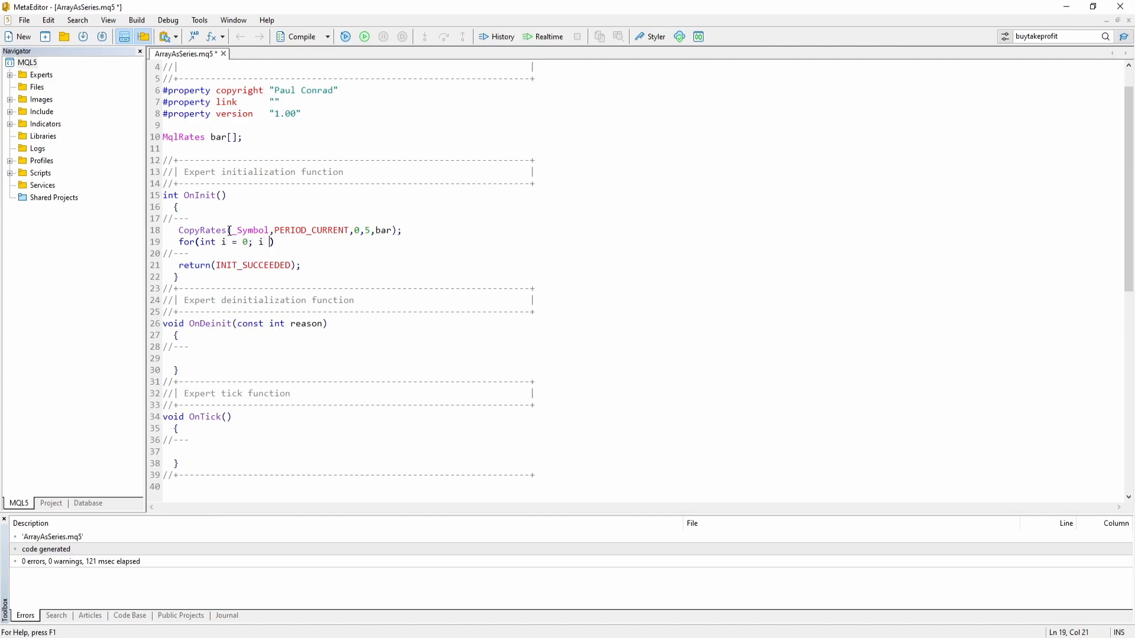
{"action": "type", "text": "ArrayResize"}
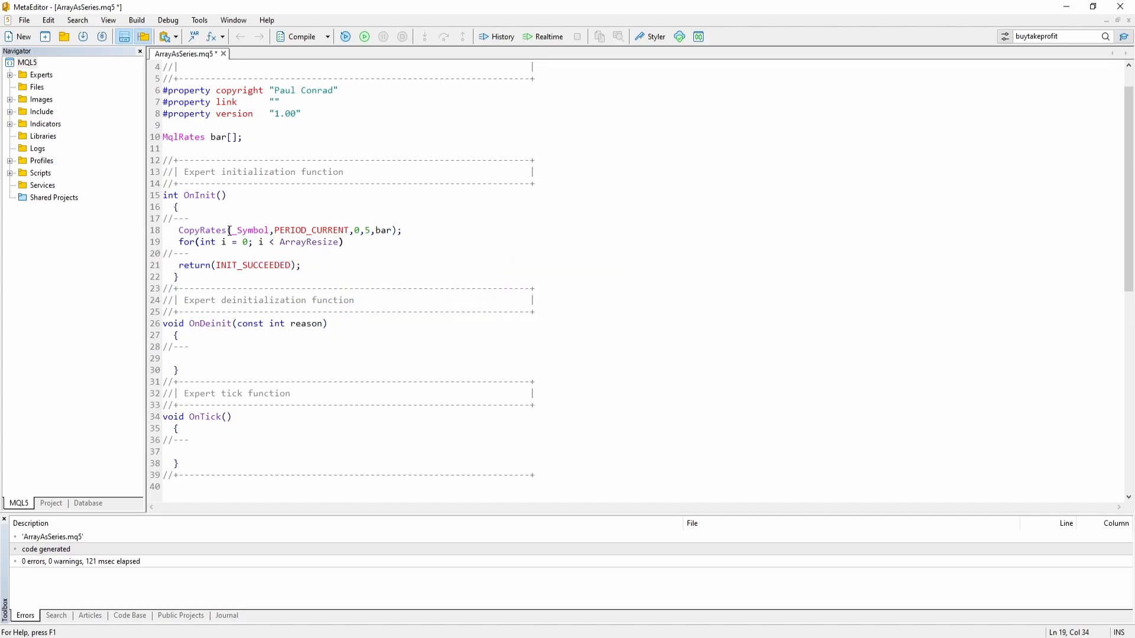
{"action": "type", "text": "()"}
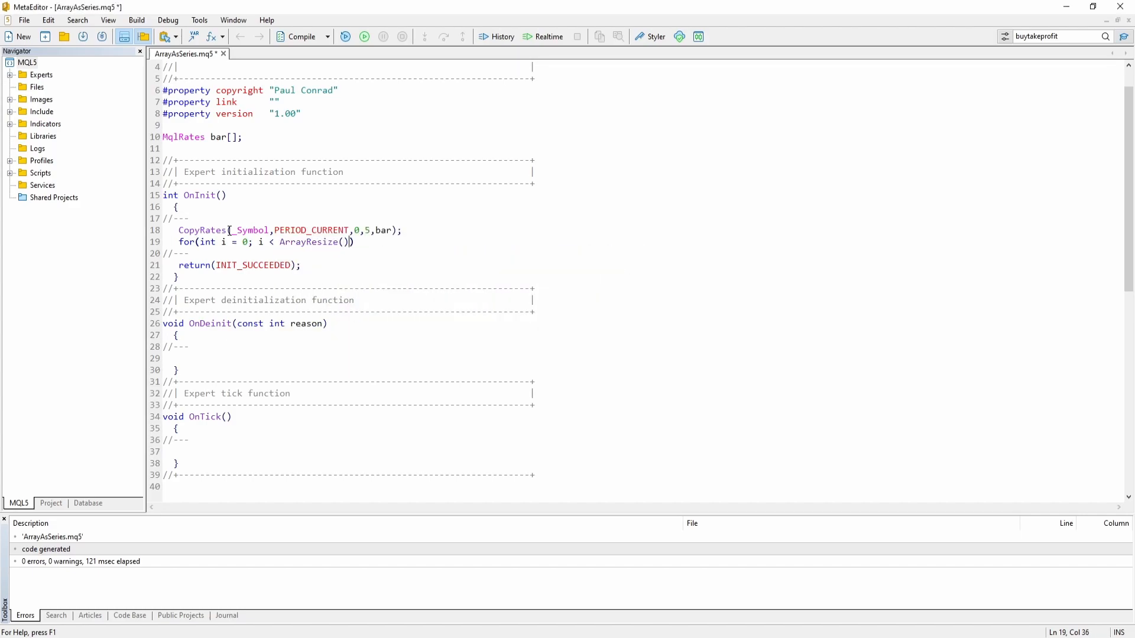
{"action": "type", "text": "bar);"}
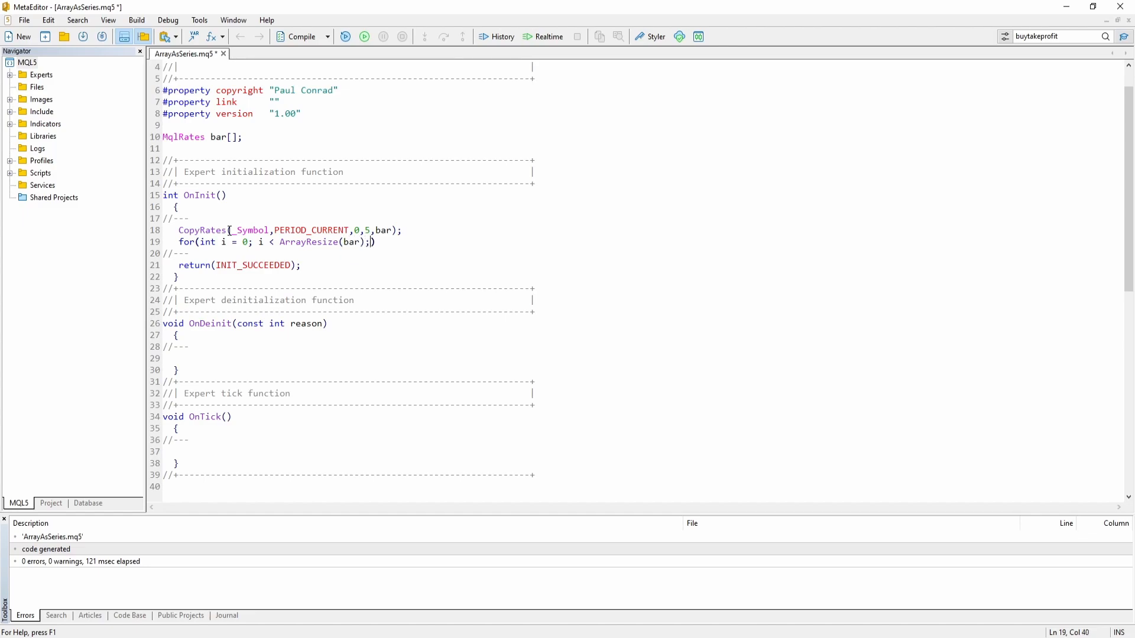
{"action": "type", "text": "i++)"}
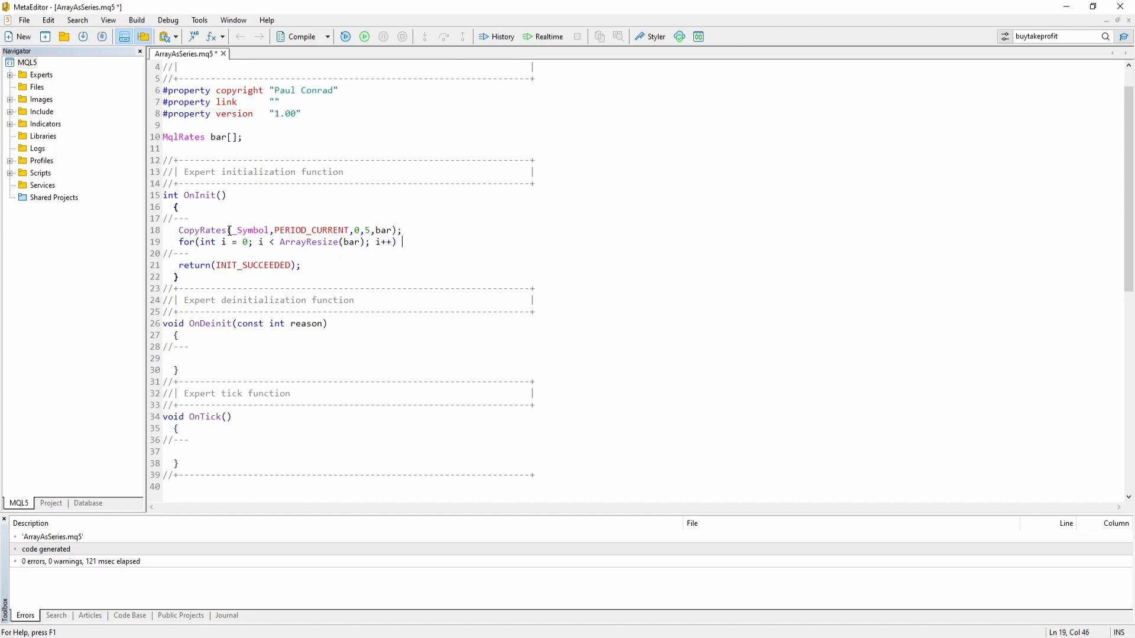
{"action": "type", "text": "{"}
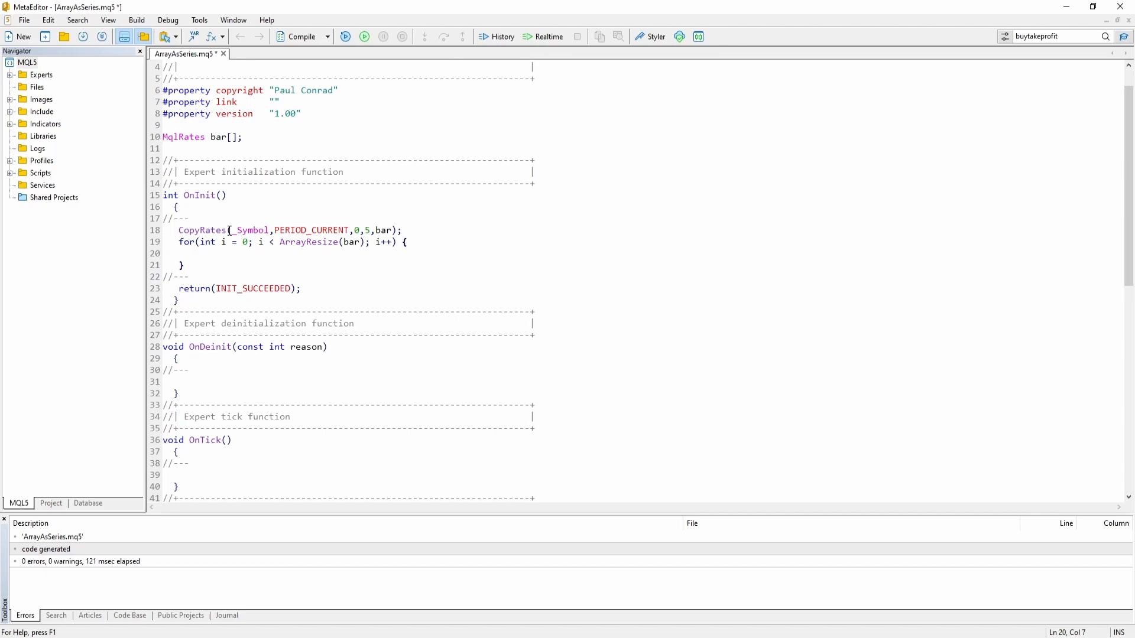
Inside the loop, alert "Bar: ", i, " : ", bar[i].time for each copied bar.
{"action": "type", "text": "Alert(\""}
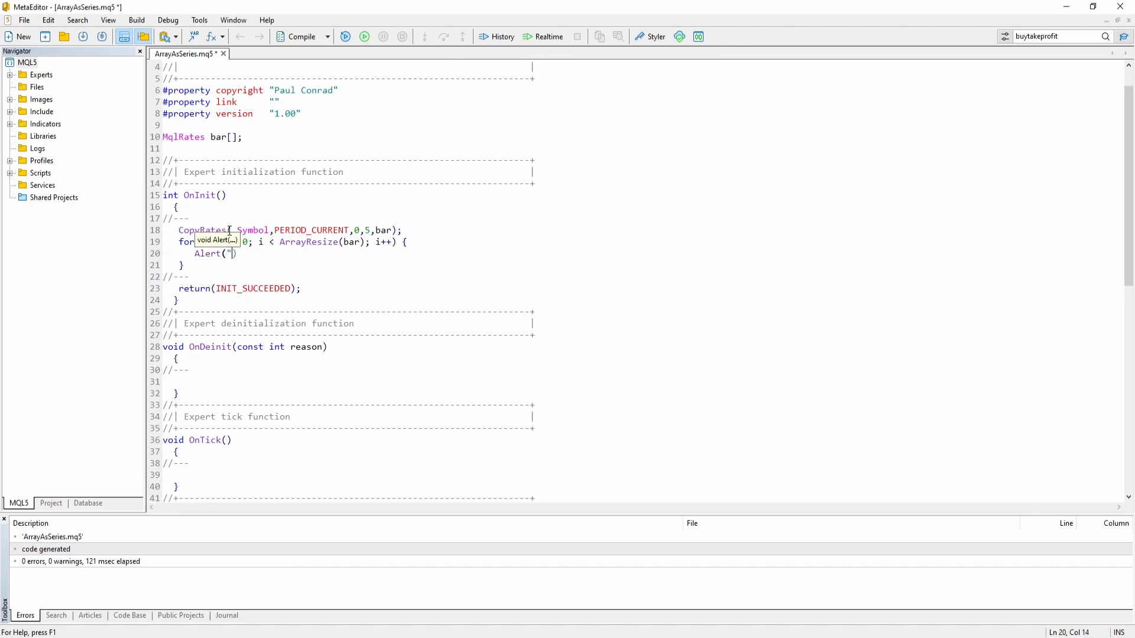
{"action": "type", "text": "Bar:"}
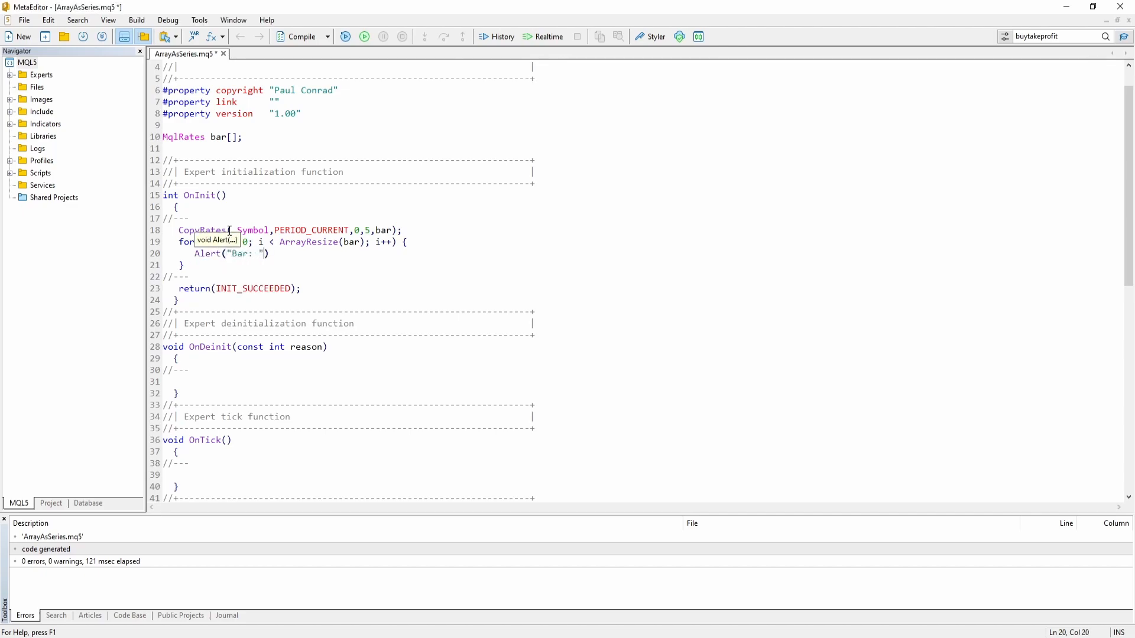
{"action": "type", "text": ","}
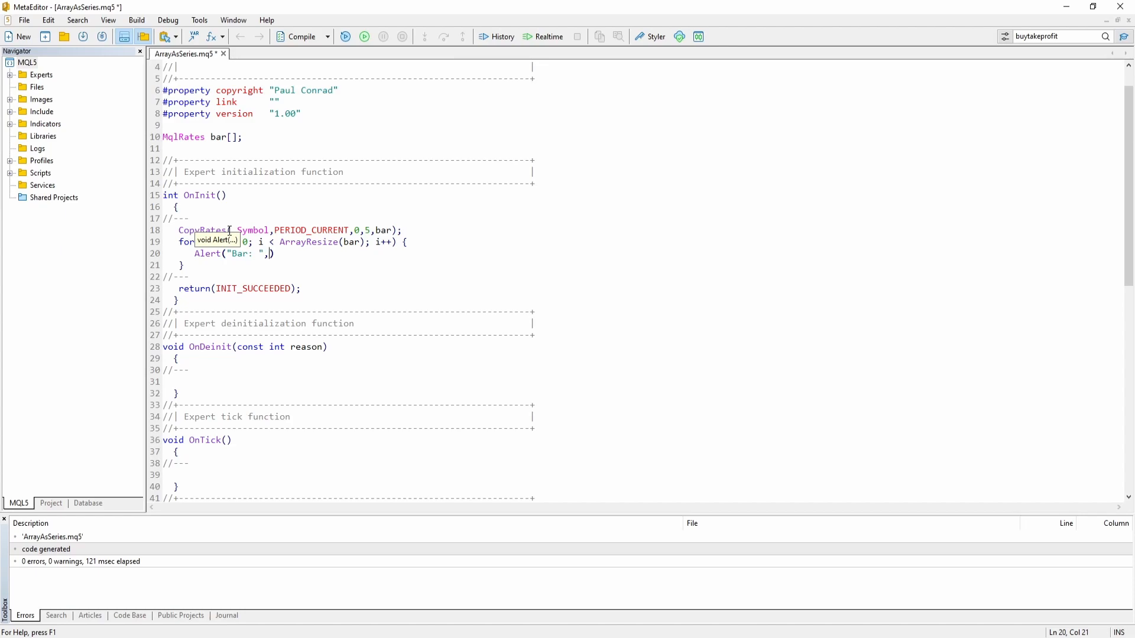
{"action": "type", "text": "i"}
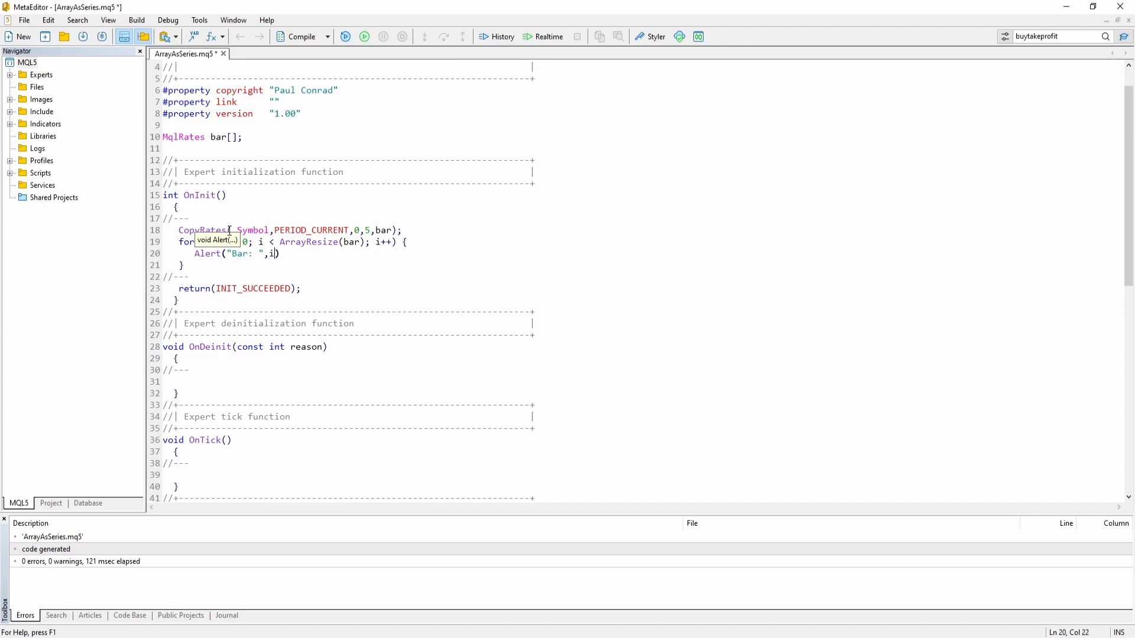
{"action": "type", "text": ",  \""}
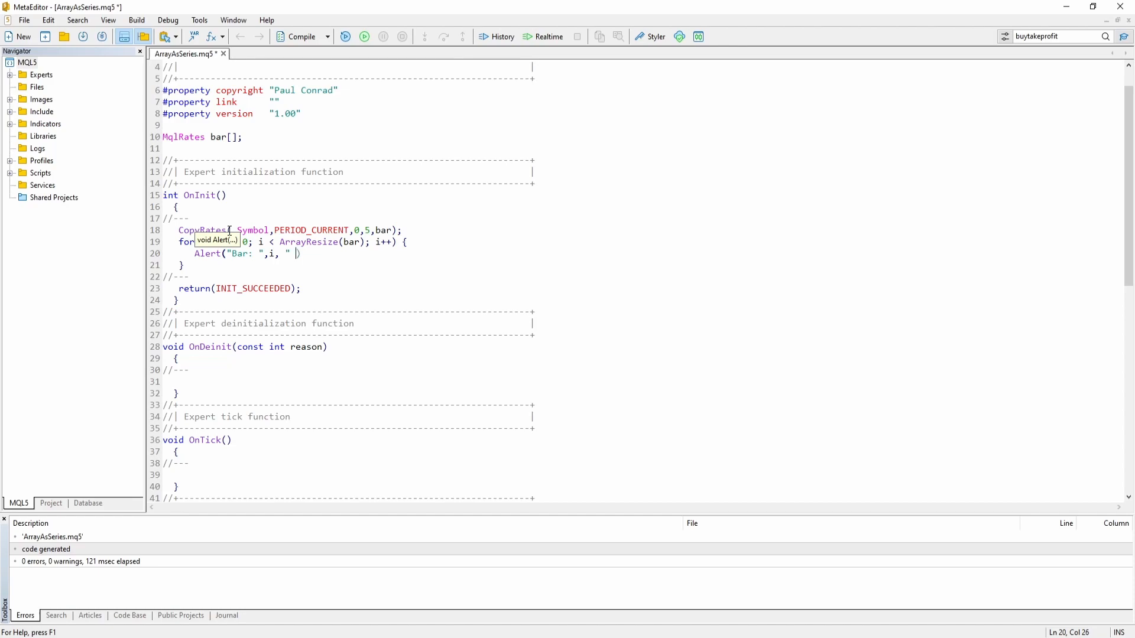
{"action": "type", "text": ")"}
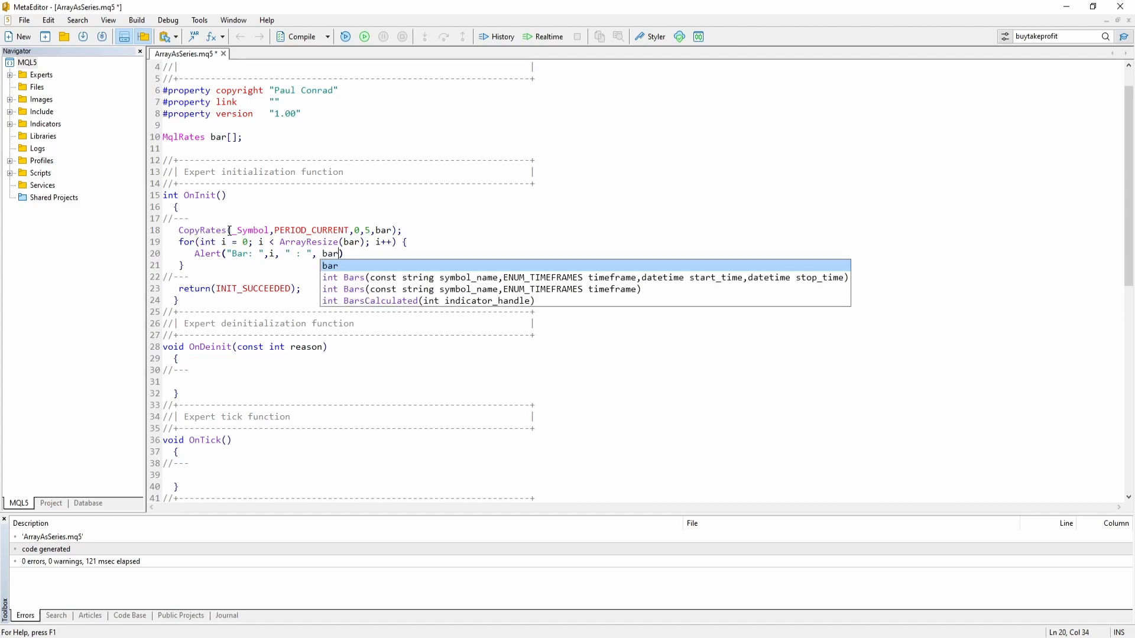
{"action": "type", "text": "[i]"}
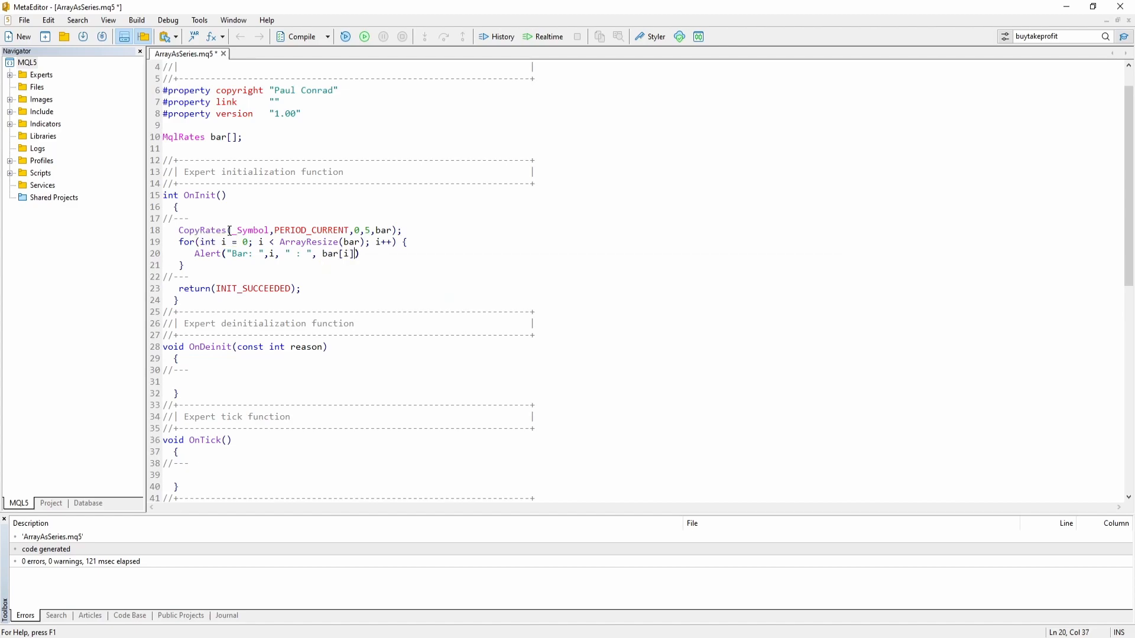
{"action": "type", "text": ".time"}
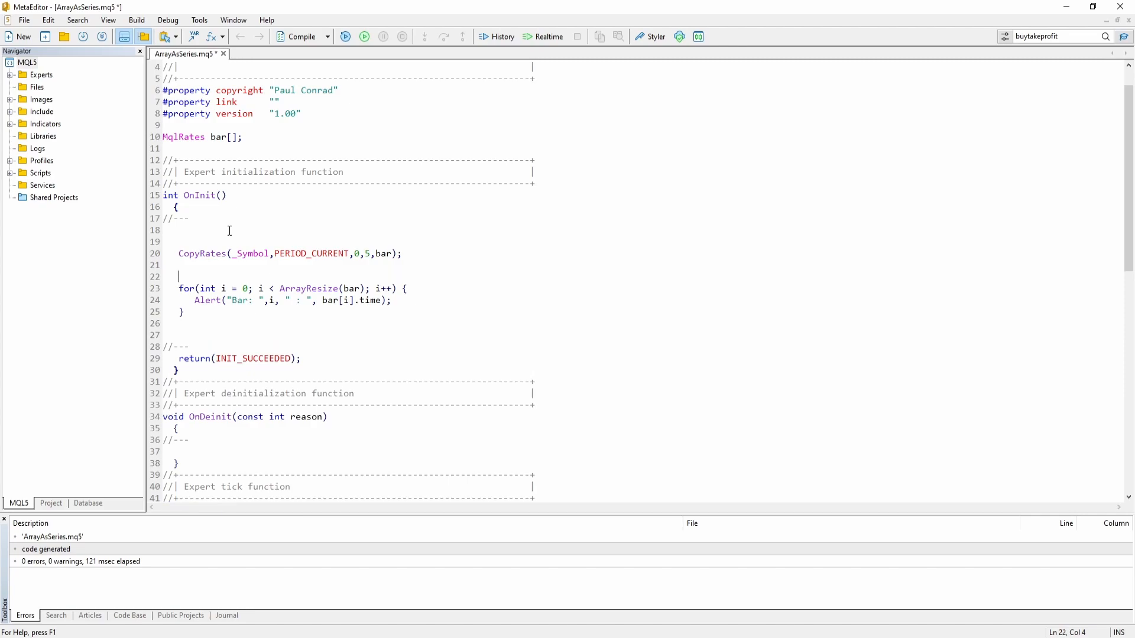
Add Alert("Array not a series:") before the loop and Alert("Set As Series:") after it.
{"action": "type", "text": "Alert()"}
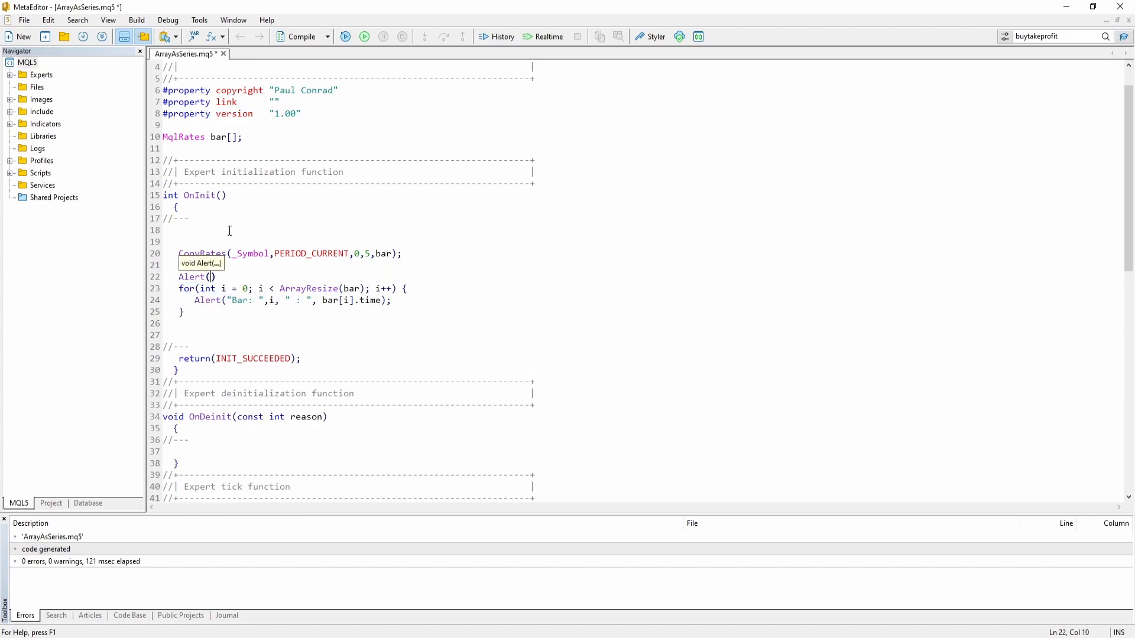
{"action": "type", "text": "N"}
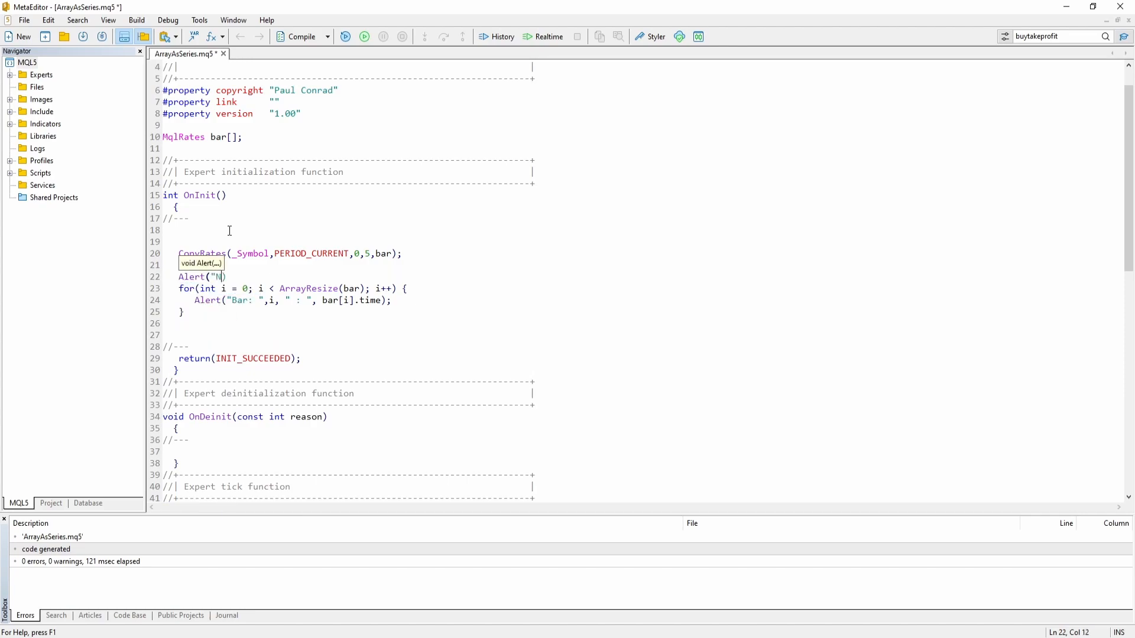
{"action": "type", "text": "rray not a series:\""}
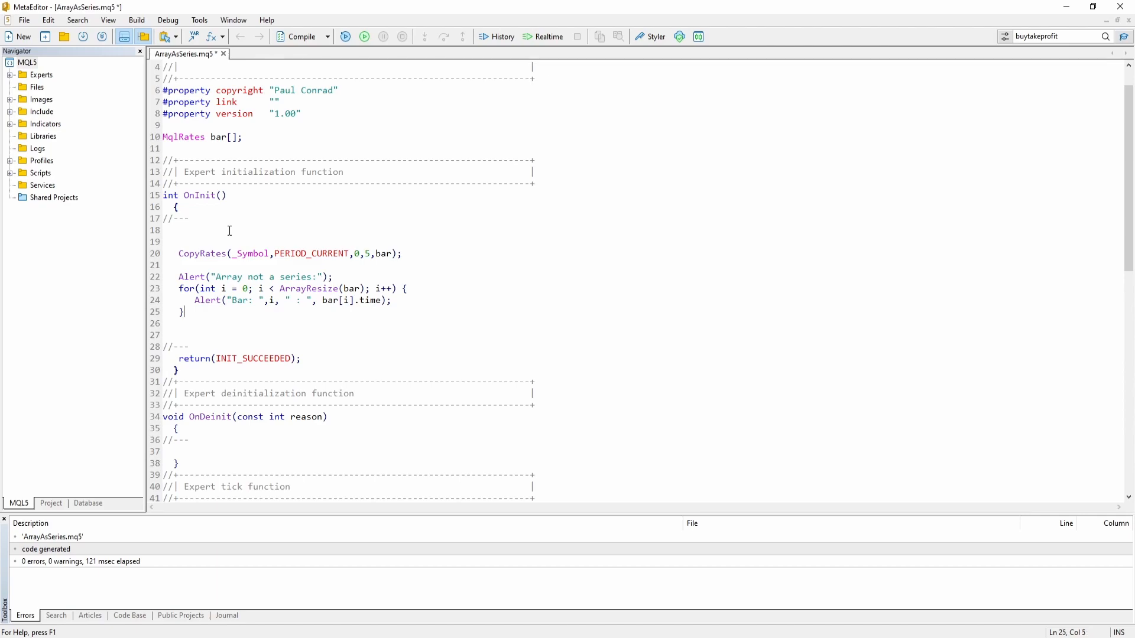
{"action": "type", "text": "Alert"}
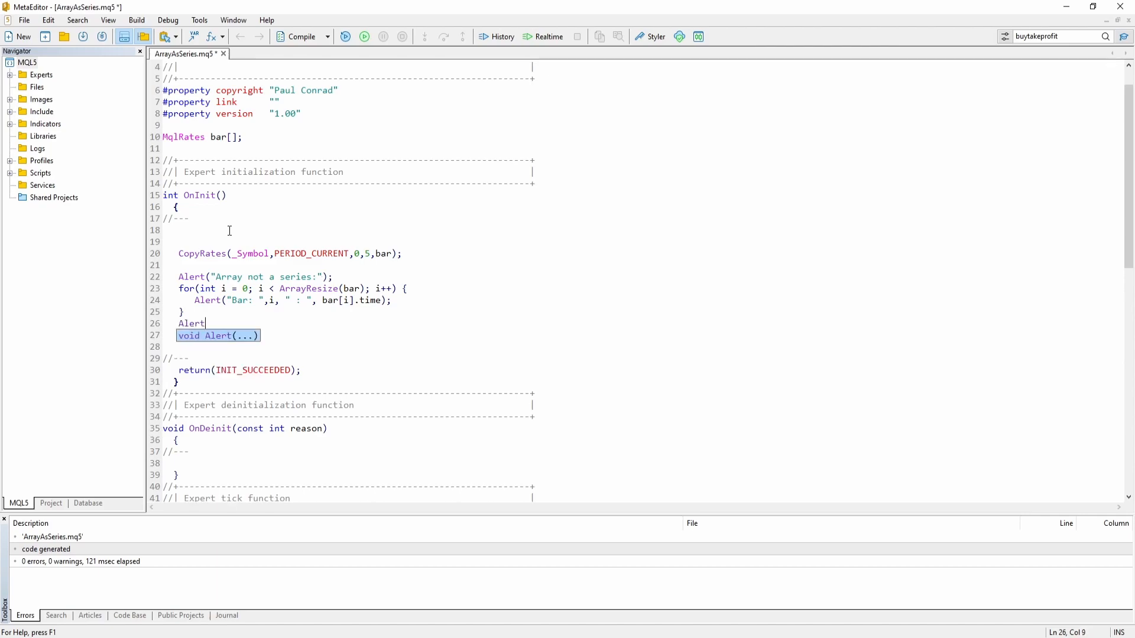
{"action": "type", "text": "(\"Arra)"}
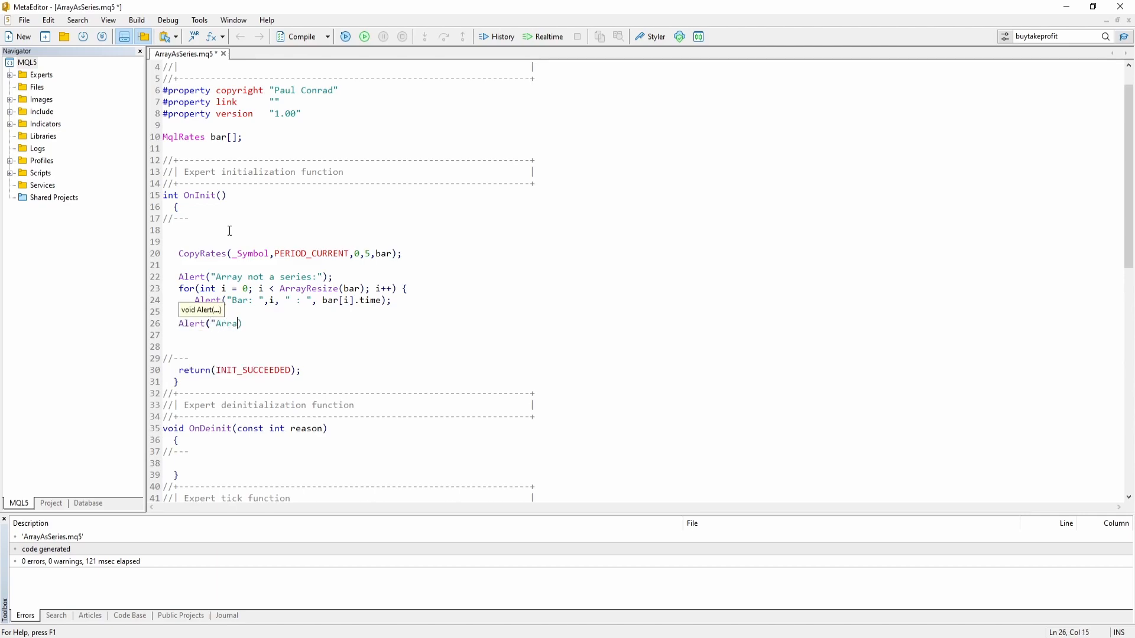
{"action": "type", "text": "Set As Series:"}
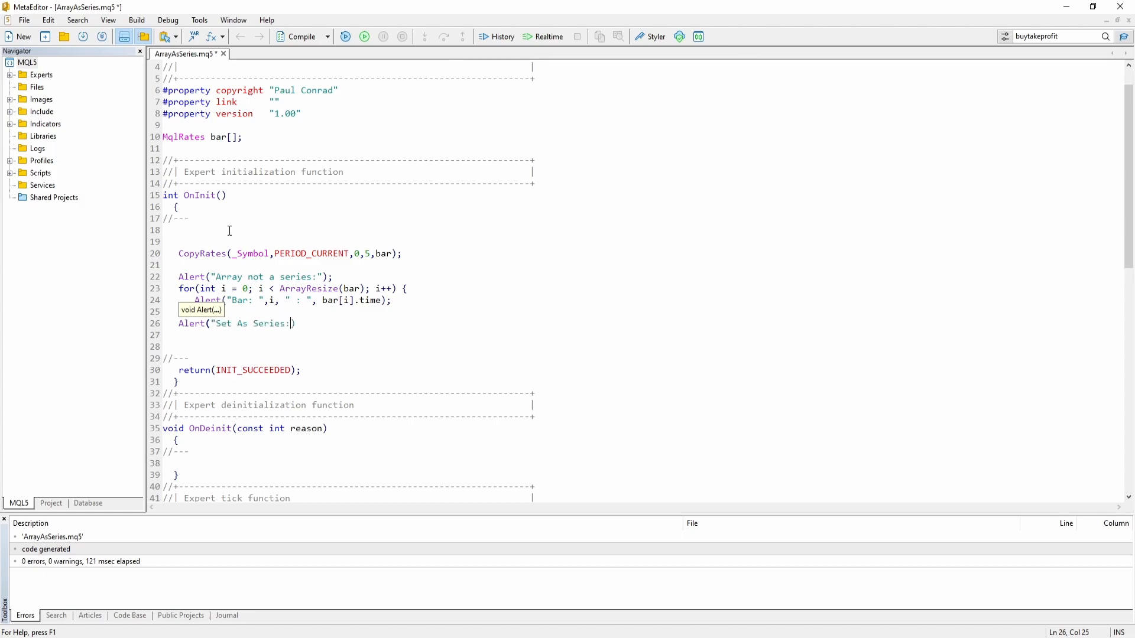
{"action": "type", "text": ")"}
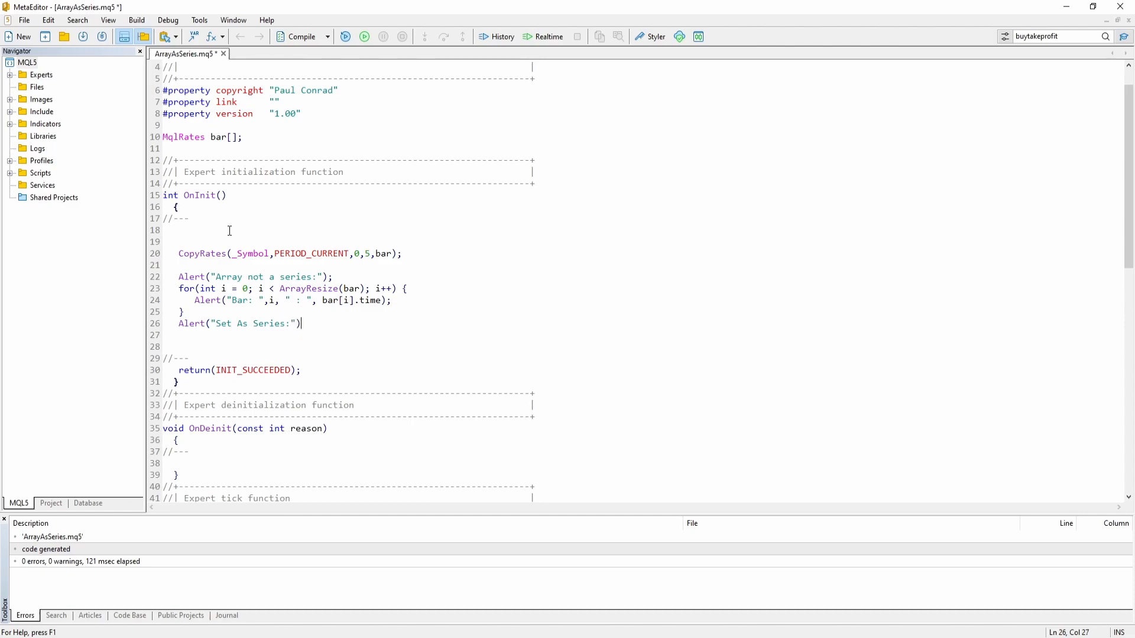
{"action": "type", "text": "Al"}
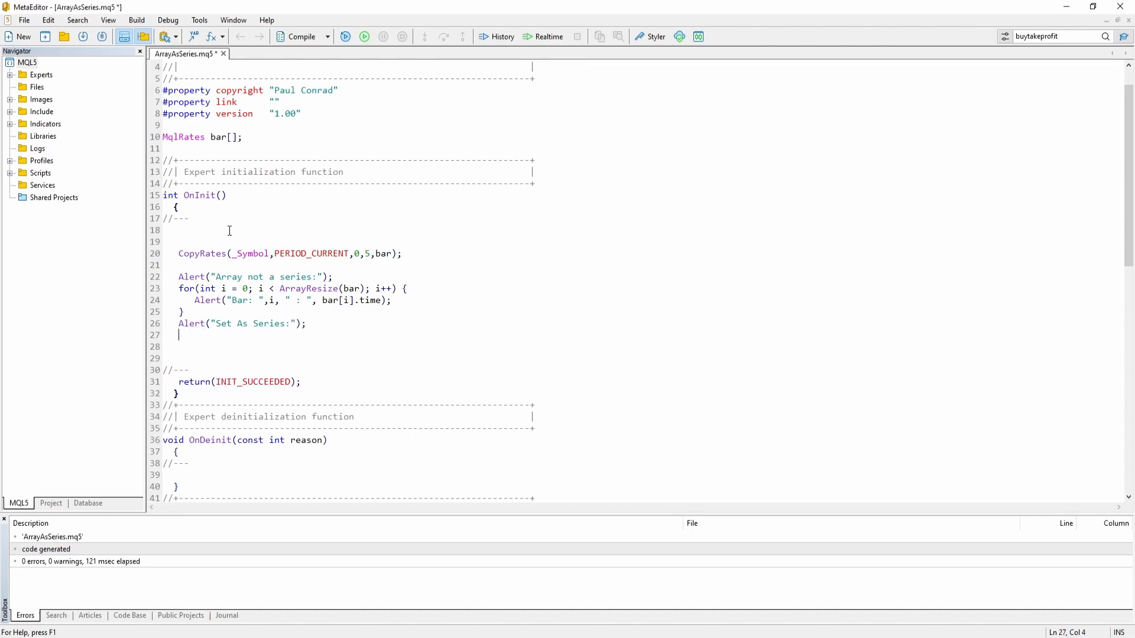
Call ArraySetAsSeries(bar,true); after the "Set As Series:" alert.
{"action": "type", "text": "Array"}
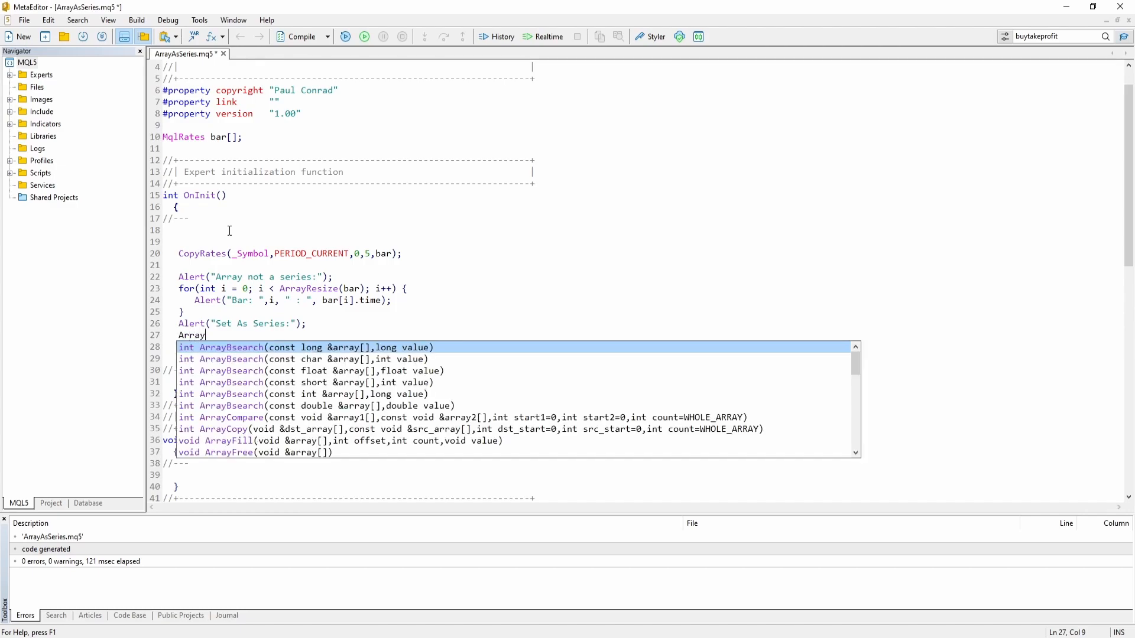
{"action": "type", "text": "SetAsSeries()"}
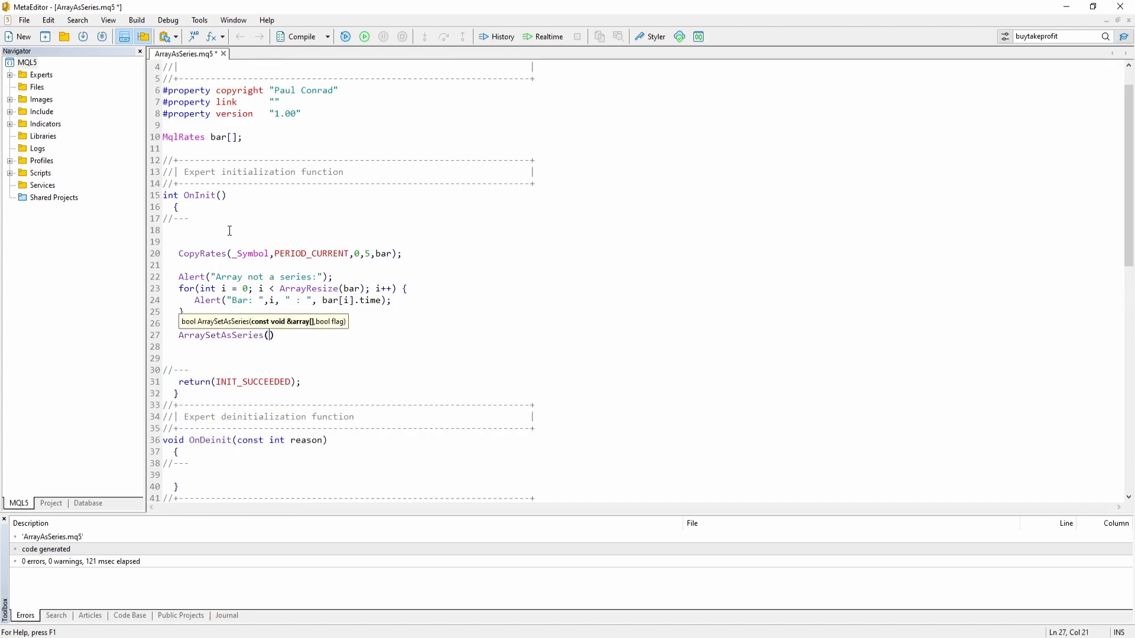
{"action": "type", "text": "bar,true"}
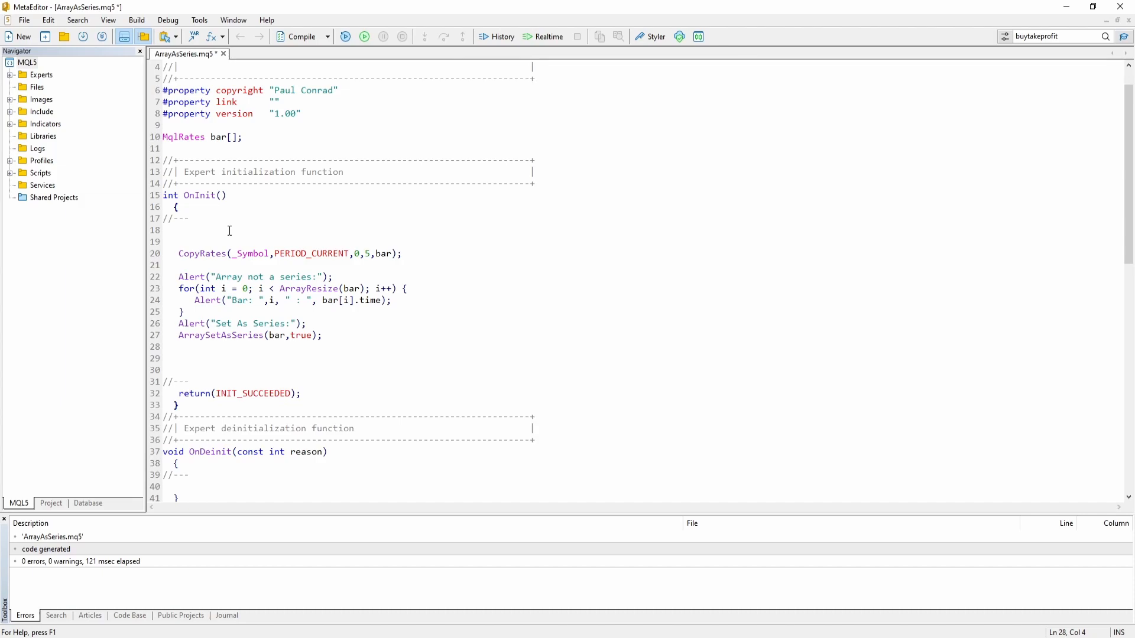
Repeat the bar-time alert loop and finish OnInit with Alert("End.");.
{"action": "type", "text": "for"}
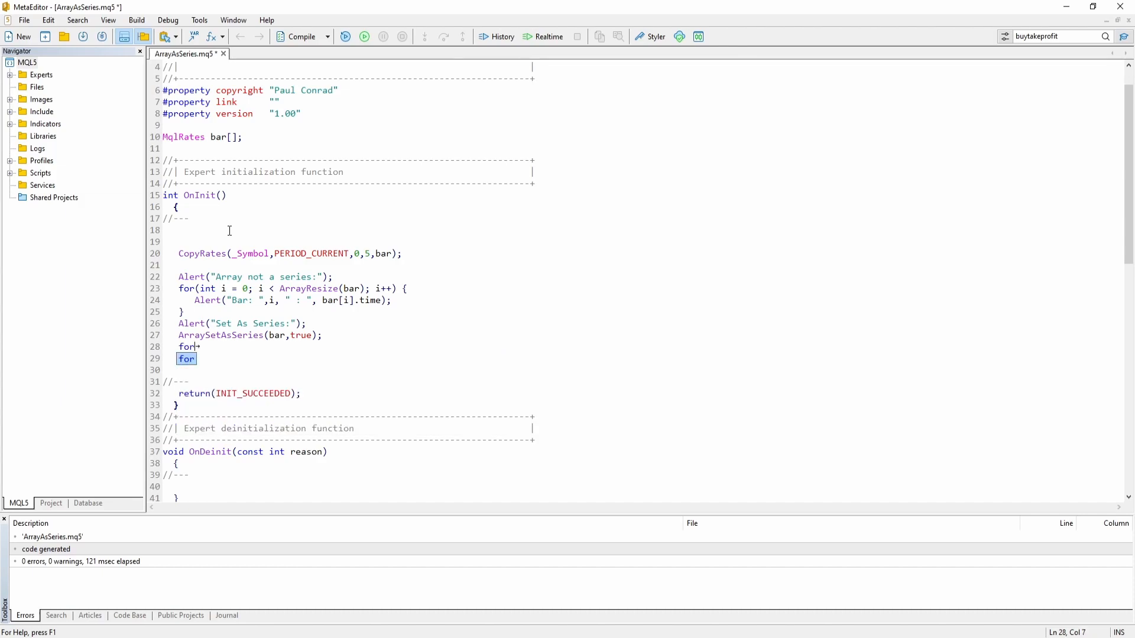
{"action": "type", "text": "(int i )"}
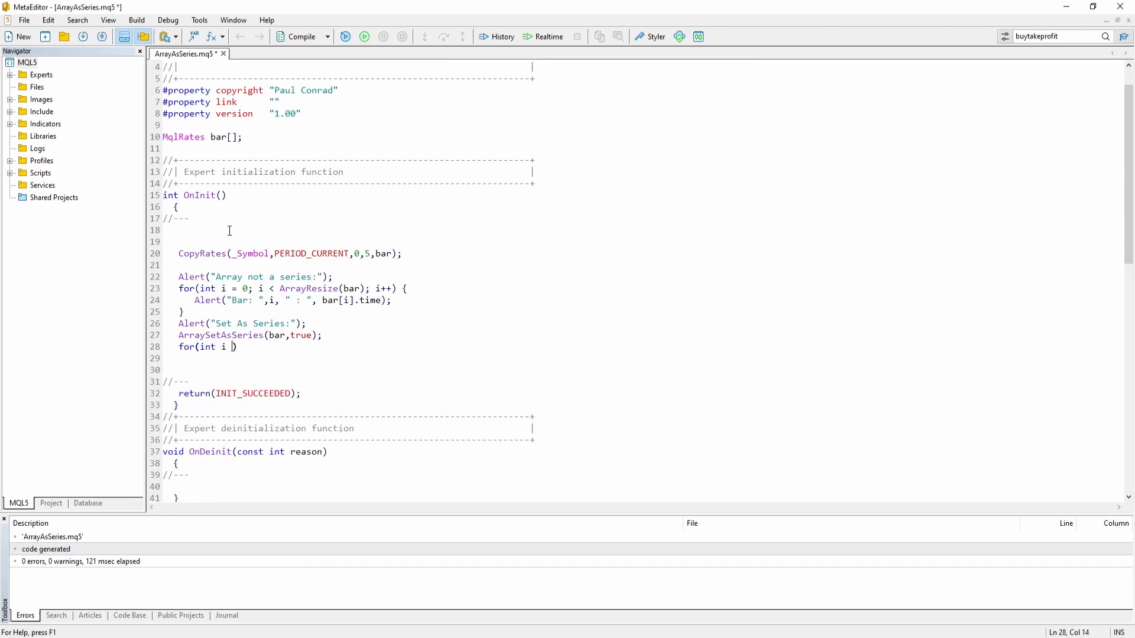
{"action": "type", "text": "= 0; i < ArrayResize(bar"}
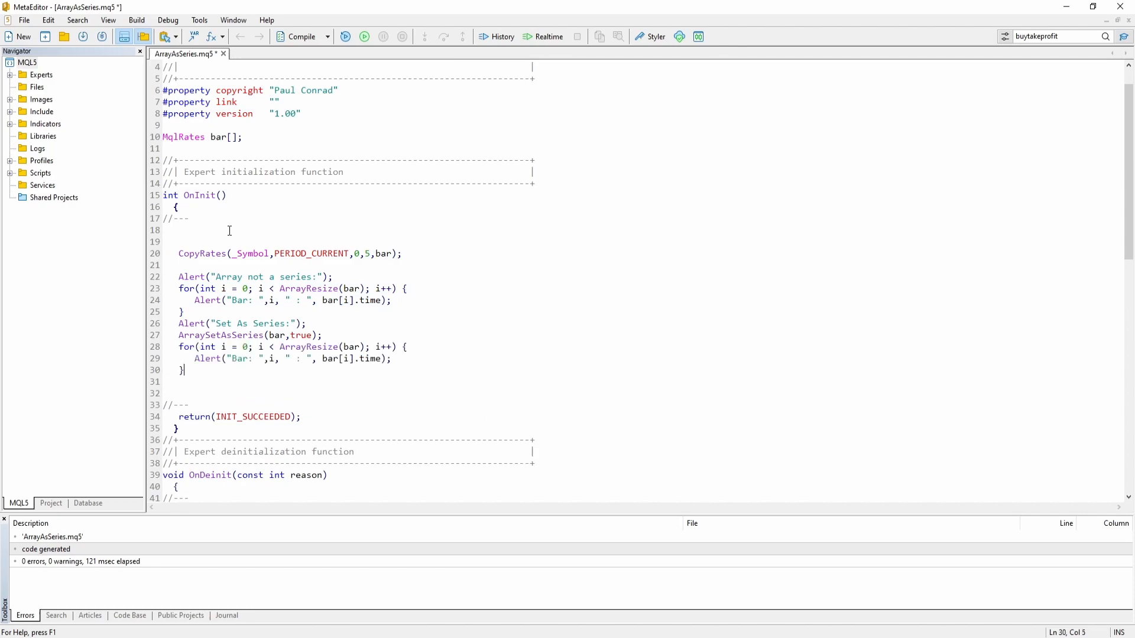
{"action": "type", "text": "Alert(\"End.\""}
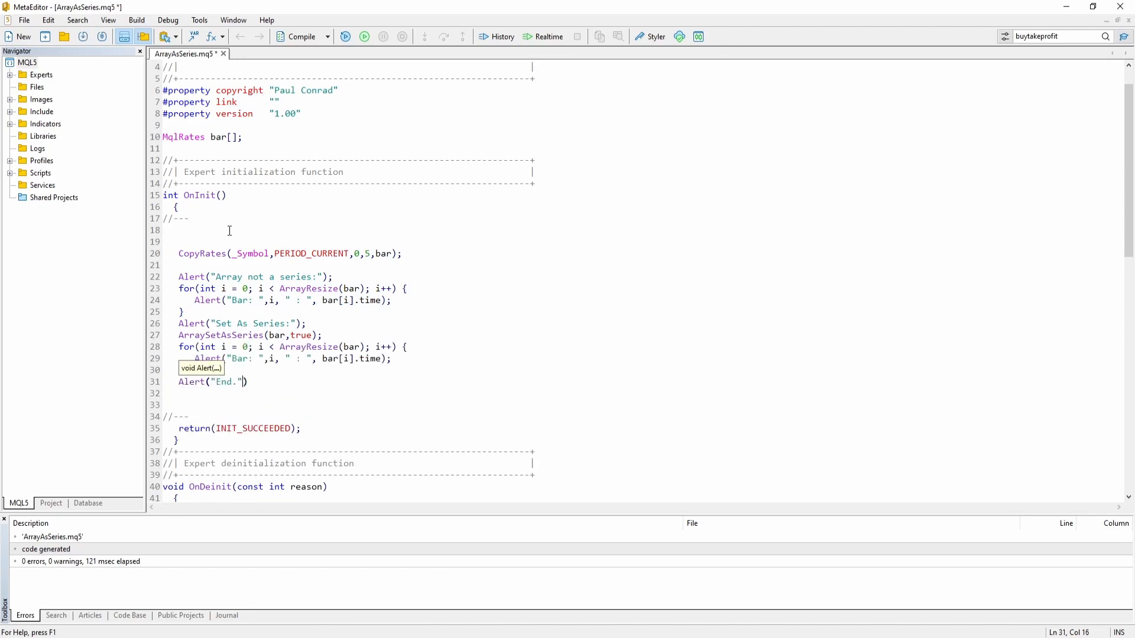
{"action": "type", "text": ";"}
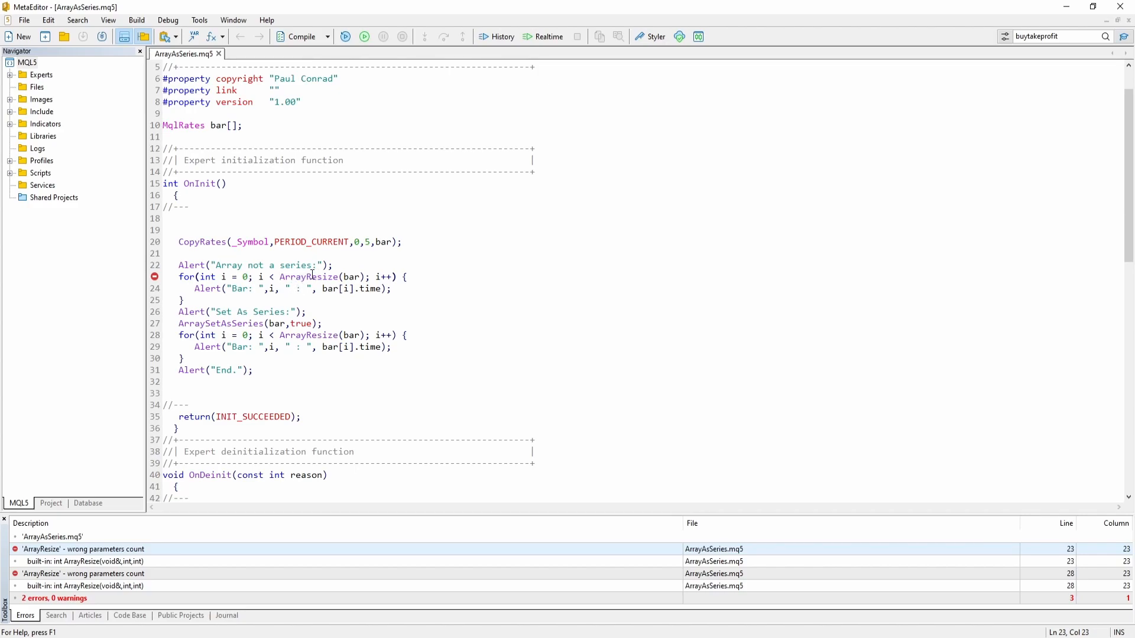
Replace ArrayResize with ArraySize in both loop conditions and recompile.
{"action": "double_click", "coordinate": [308, 277]}
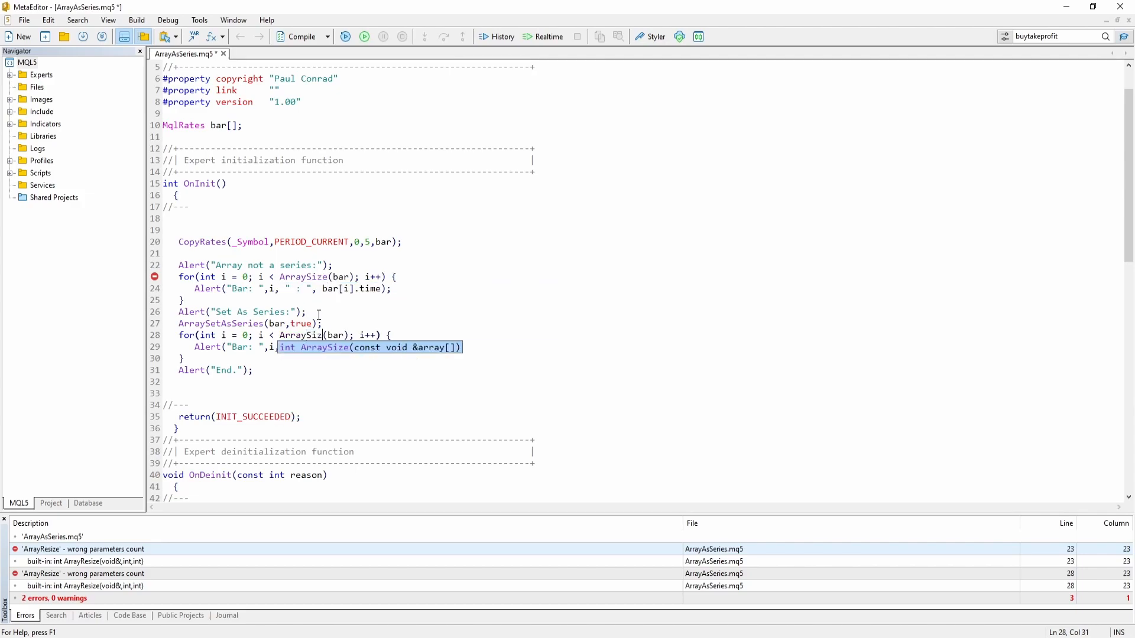
{"action": "left_click", "coordinate": [301, 37]}
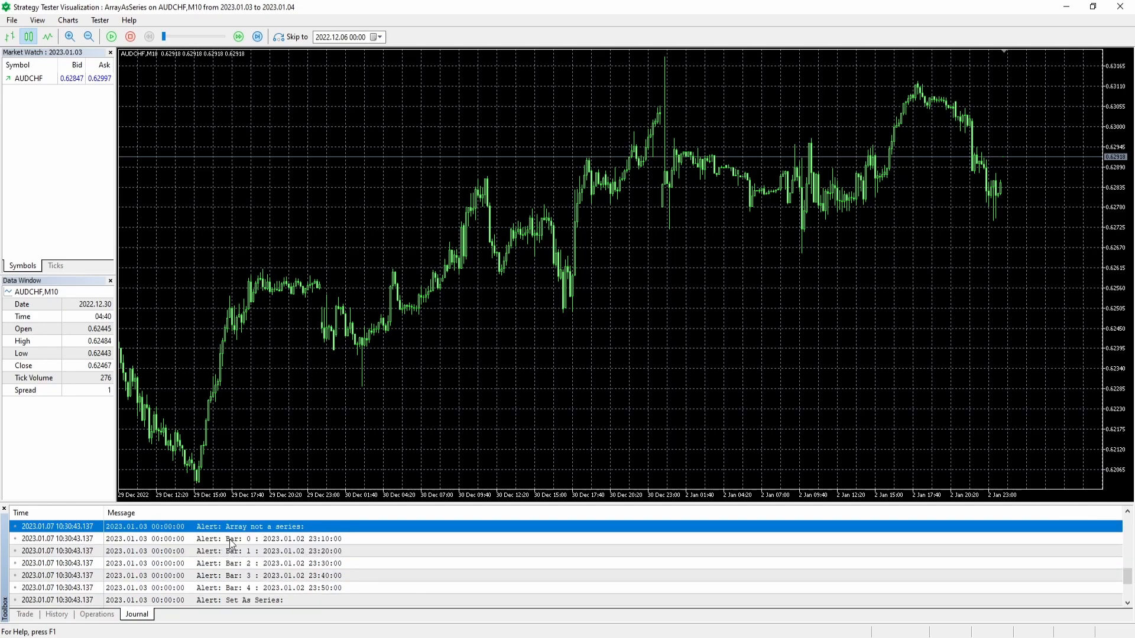
Run the test and highlight journal alerts Bar 0–4 ascending from 23:10 to 23:50.
{"action": "left_click", "coordinate": [218, 539]}
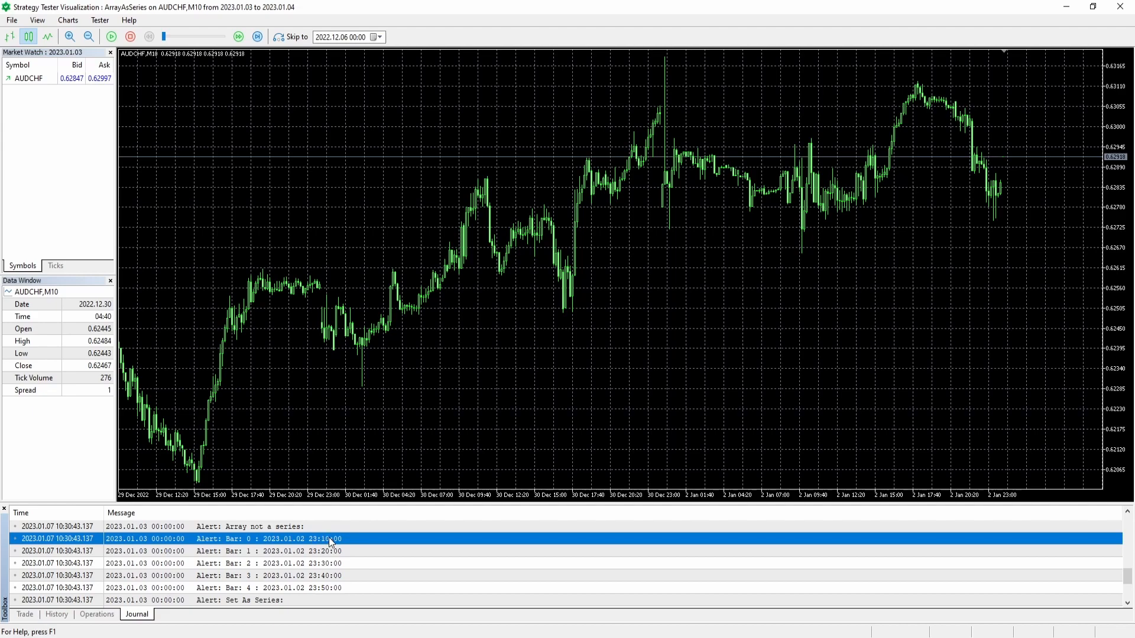
{"action": "mouse_move", "coordinate": [350, 547]}
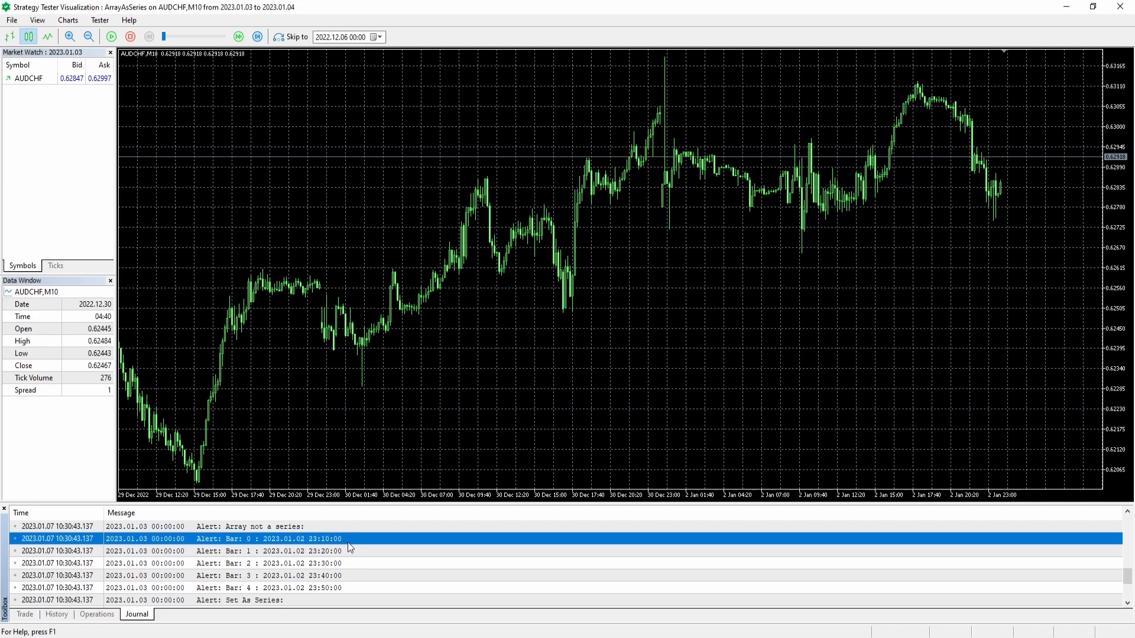
{"action": "left_click", "coordinate": [290, 551]}
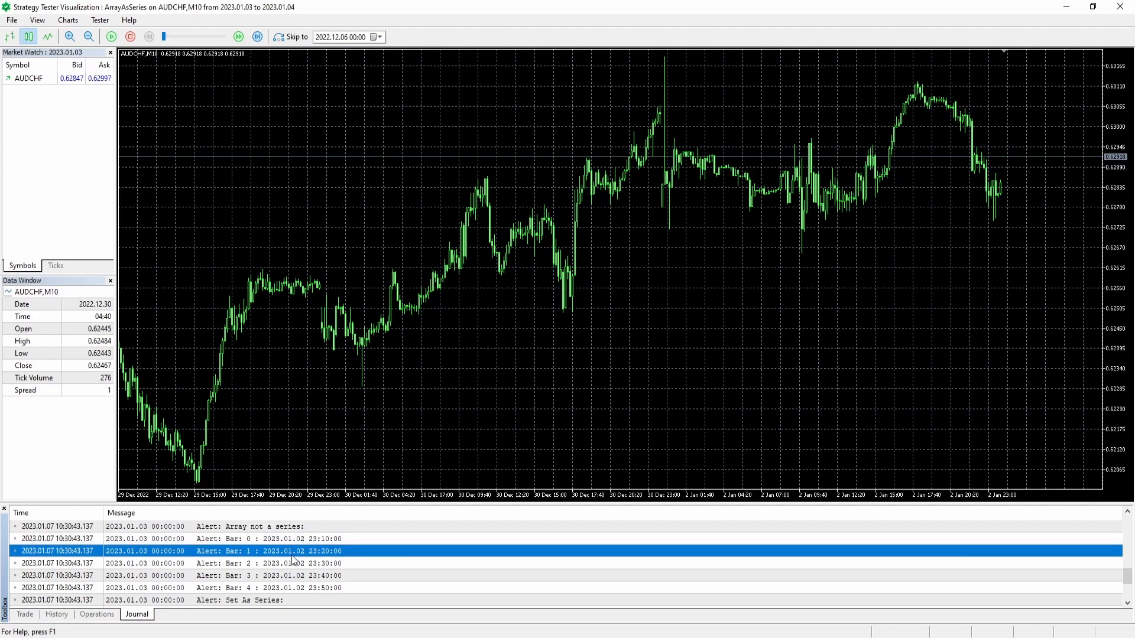
{"action": "mouse_move", "coordinate": [317, 559]}
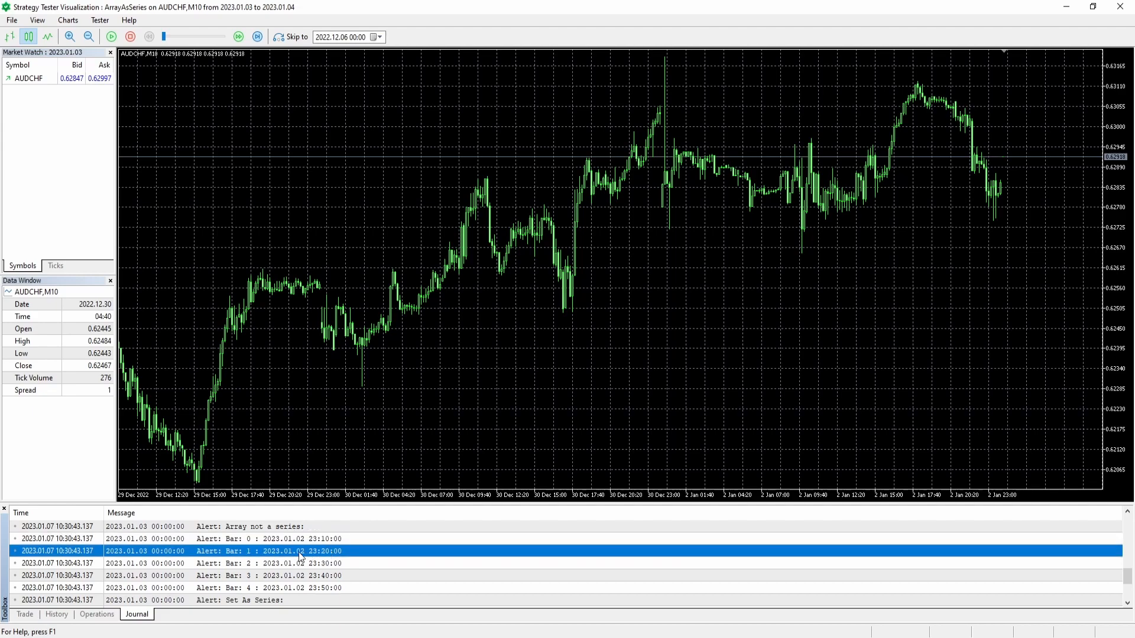
{"action": "left_click", "coordinate": [311, 588]}
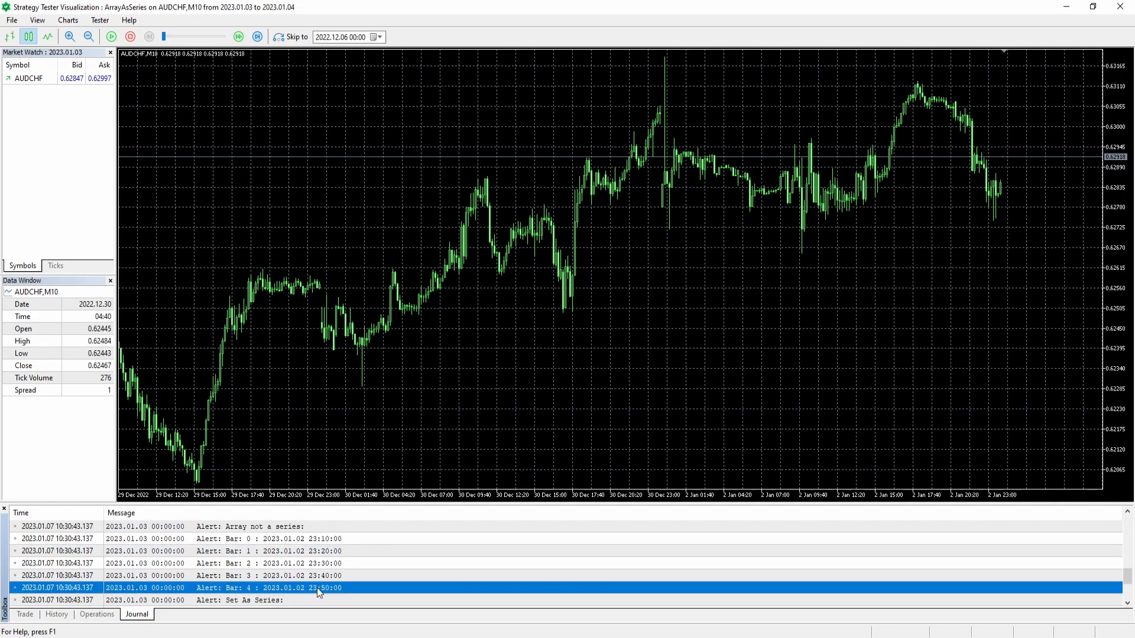
{"action": "mouse_move", "coordinate": [333, 588]}
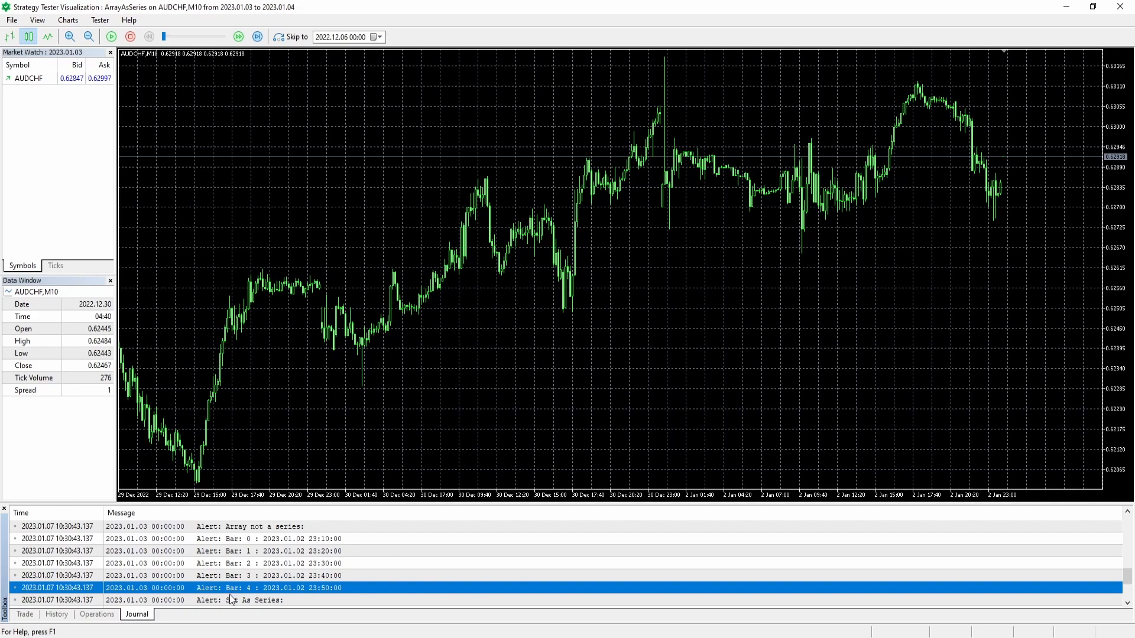
{"action": "mouse_move", "coordinate": [330, 595]}
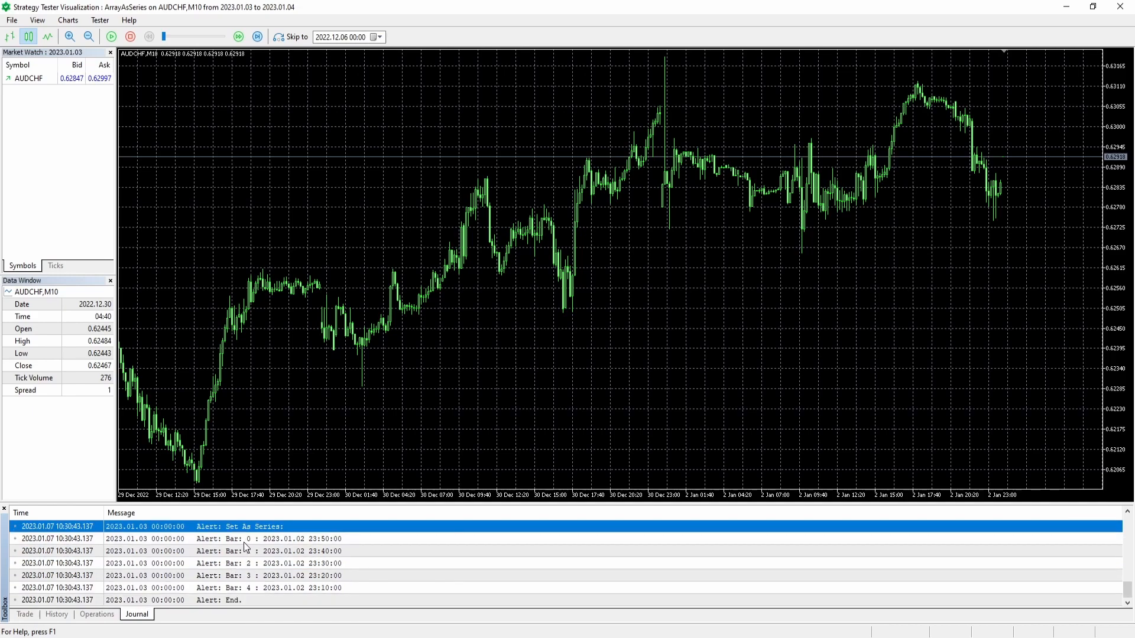
Highlight the post-switch Bar 0 alert at 23:50 with times descending to 23:10.
{"action": "left_click", "coordinate": [246, 539]}
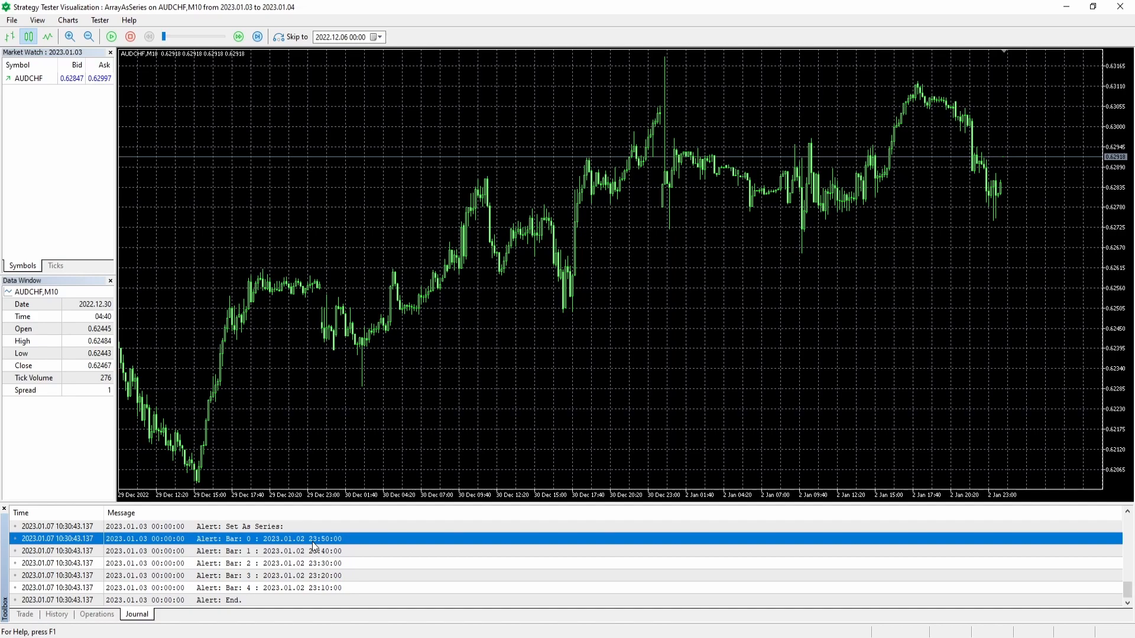
{"action": "mouse_move", "coordinate": [304, 598]}
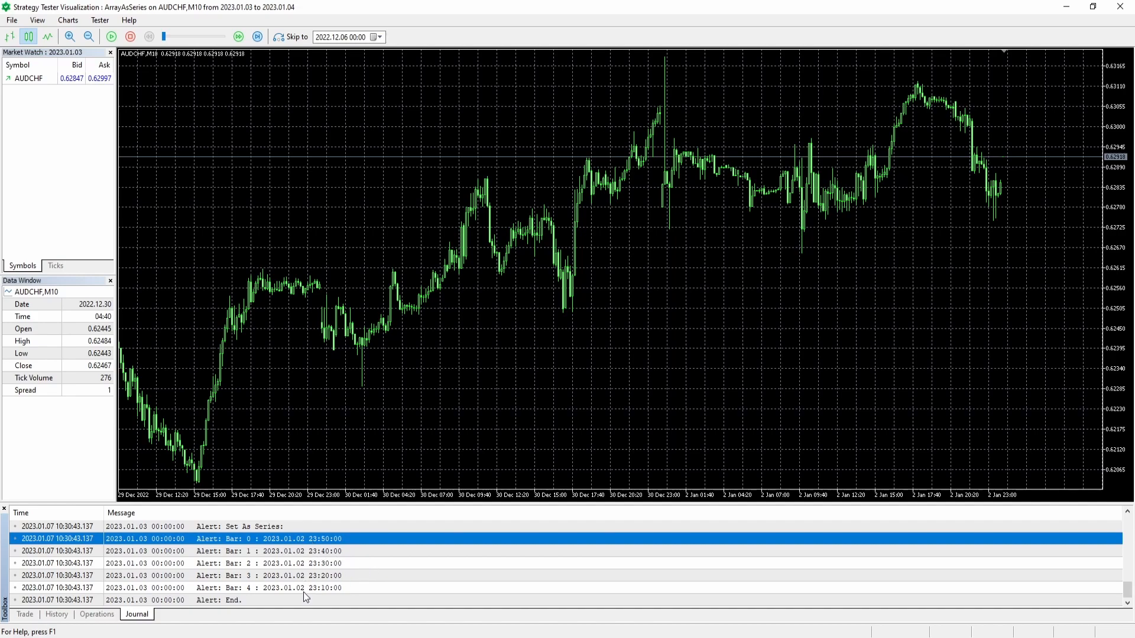